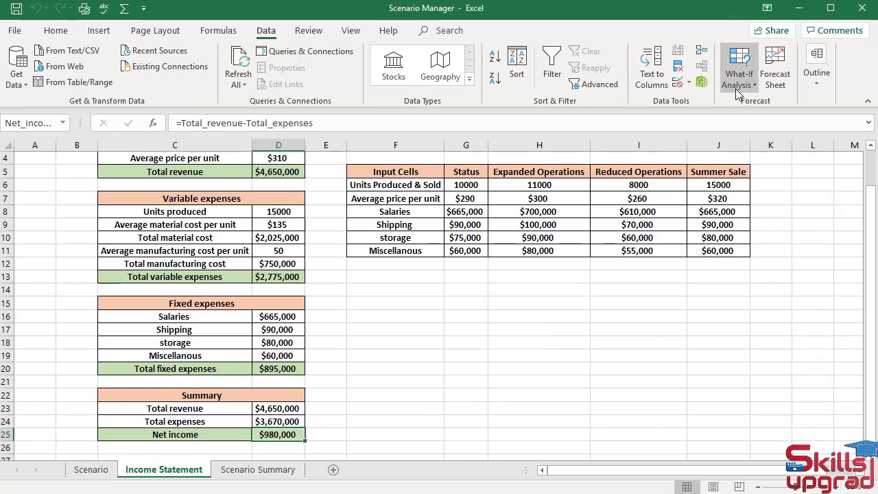
# - From Scenario Manager's Summary, choose a Scenario PivotTable report with result cells D23:D25
pyautogui.click(738, 67)
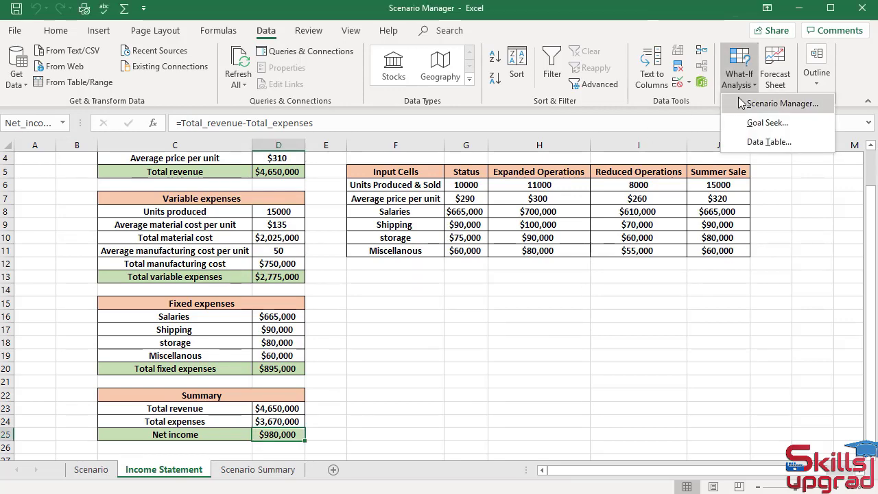
pyautogui.click(781, 103)
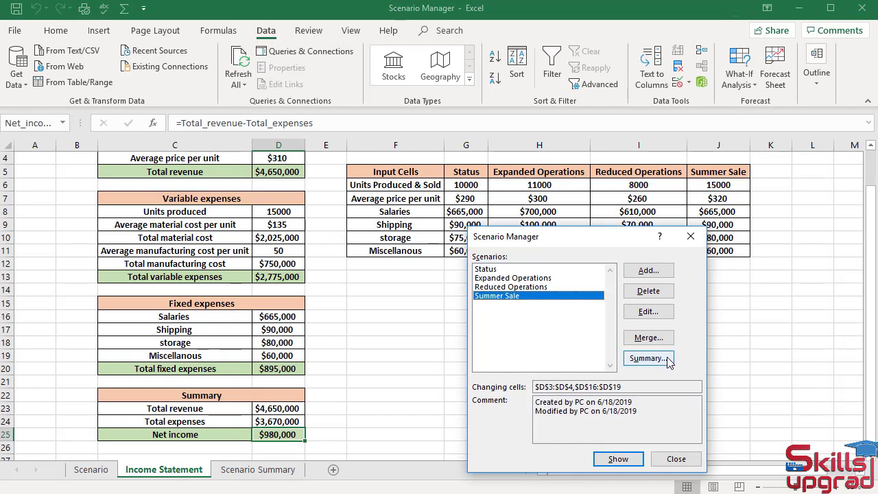
pyautogui.click(648, 358)
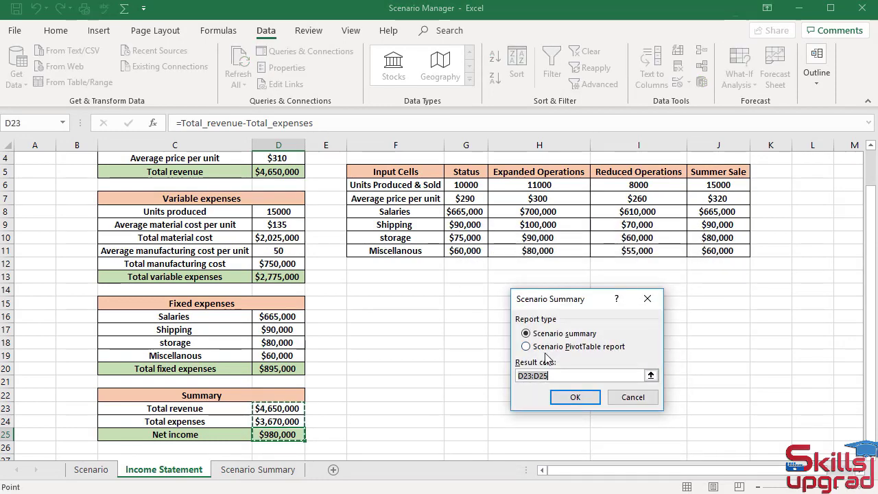
pyautogui.click(526, 346)
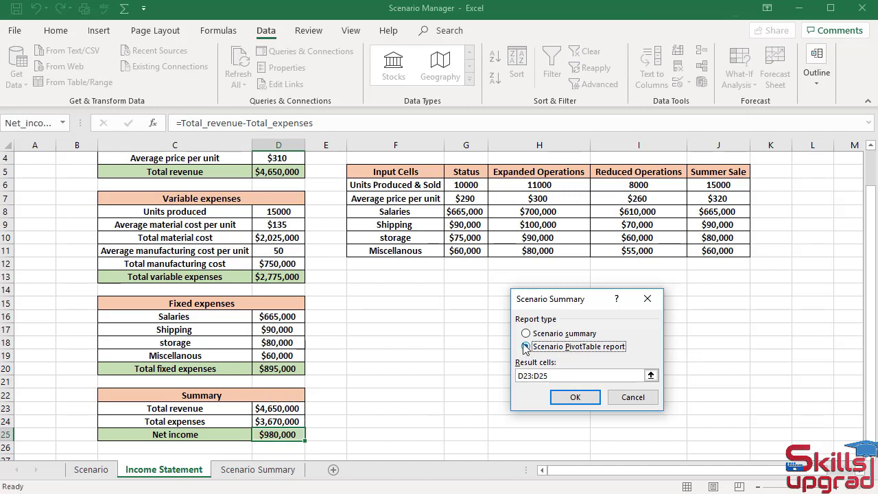
pyautogui.click(526, 346)
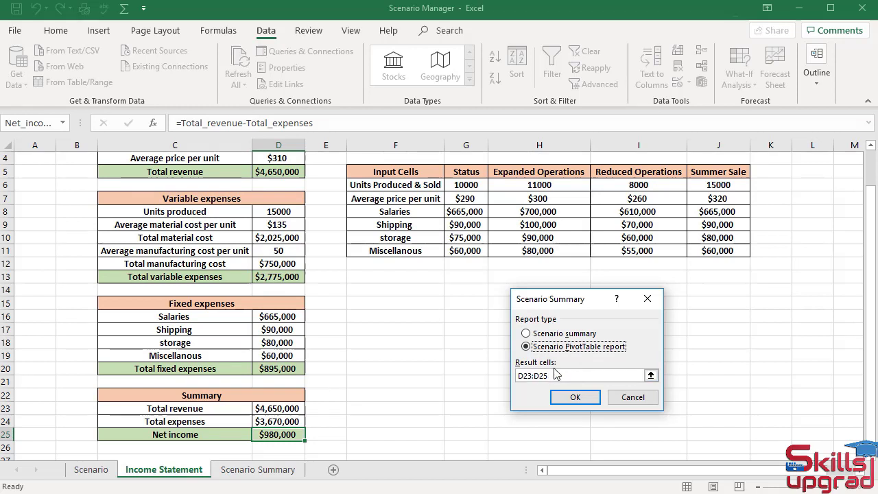
pyautogui.moveTo(295, 409)
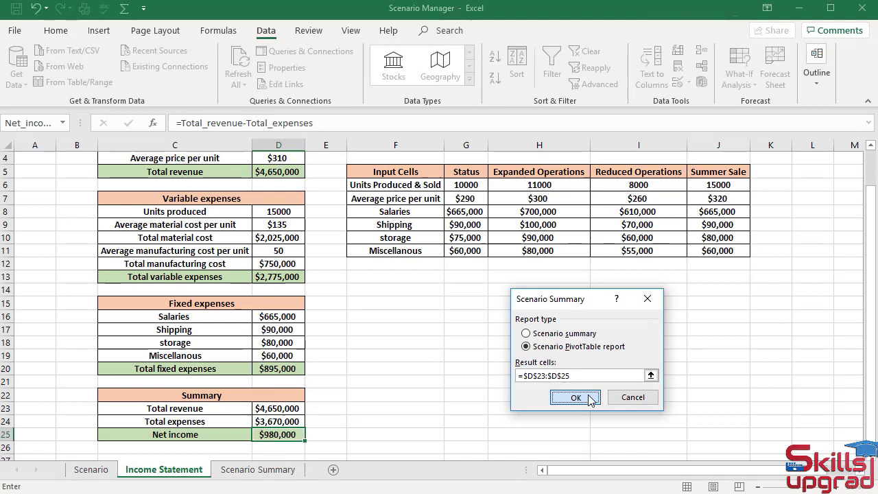
# - Create the Scenario PivotTable sheet listing revenue, expenses and net income for all four scenarios
pyautogui.click(576, 397)
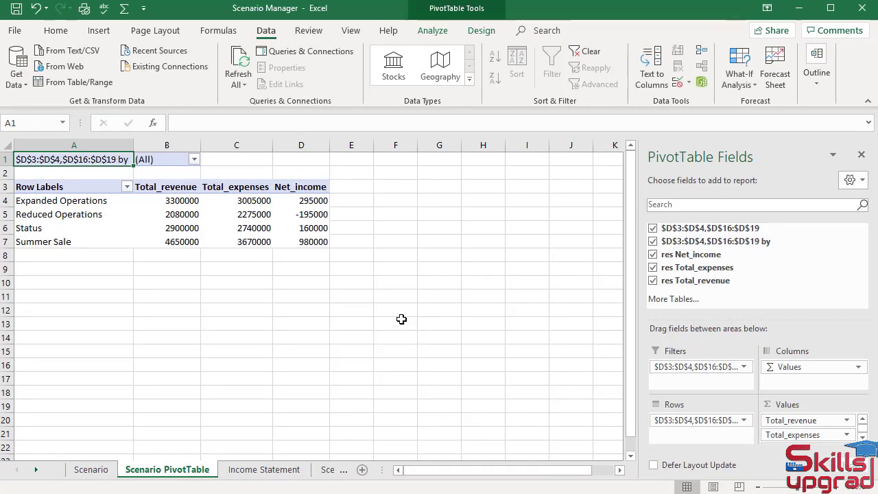
pyautogui.moveTo(356, 285)
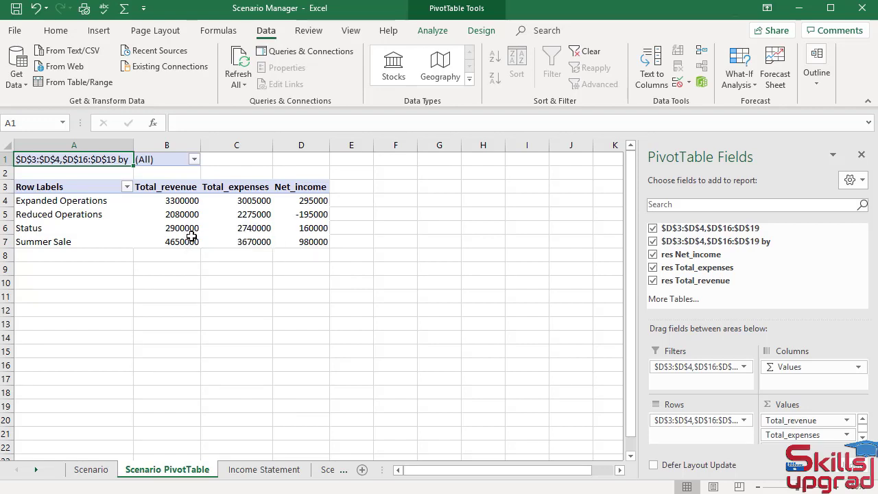
pyautogui.moveTo(196, 251)
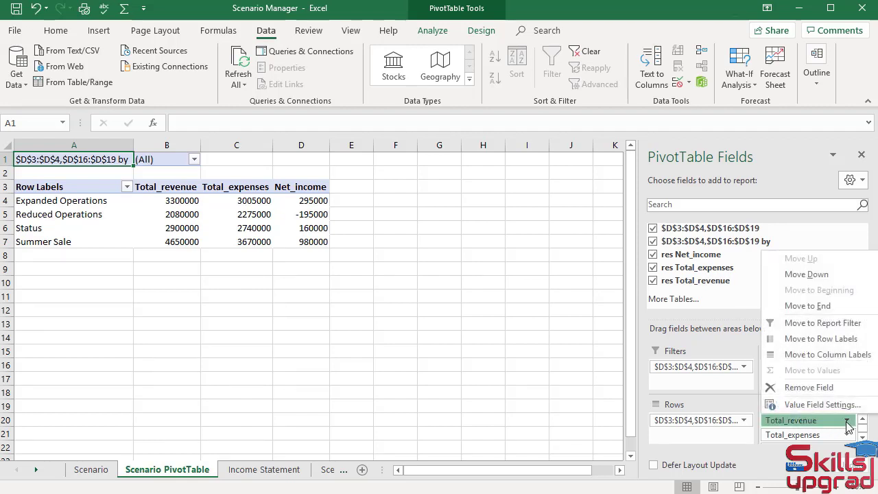
pyautogui.moveTo(821, 404)
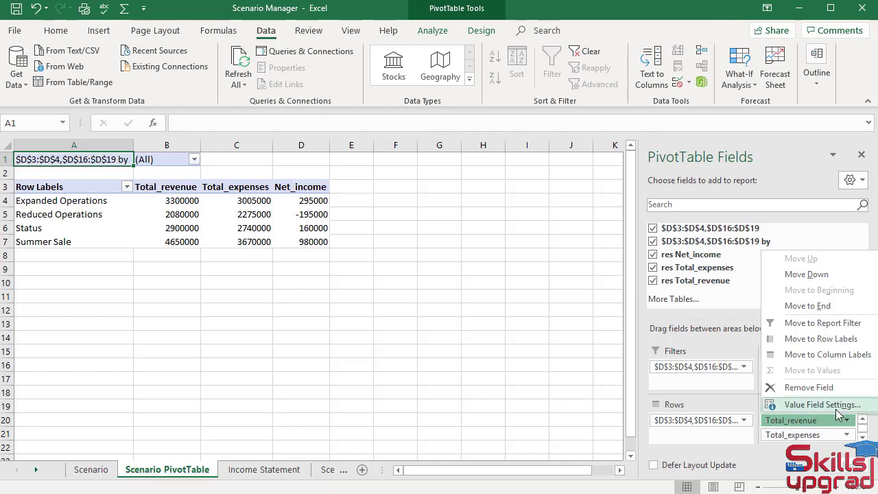
# - Format the Total_revenue value field as Currency with 0 decimal places
pyautogui.click(821, 404)
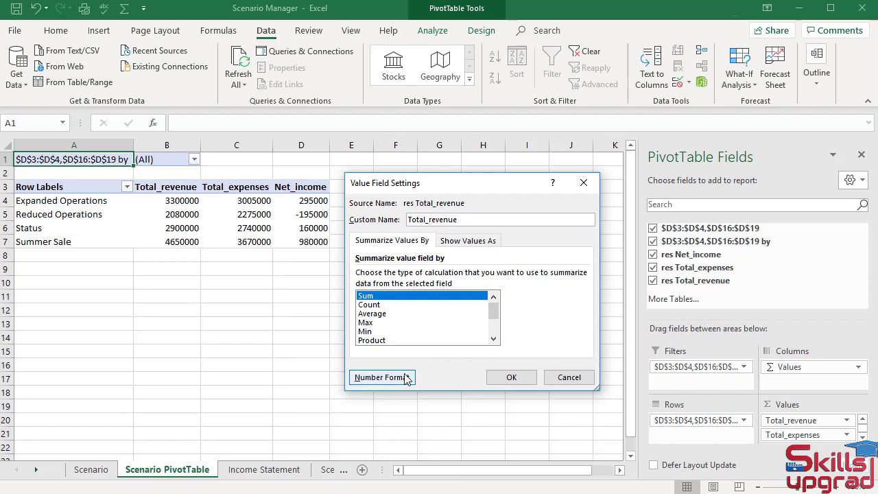
pyautogui.click(383, 377)
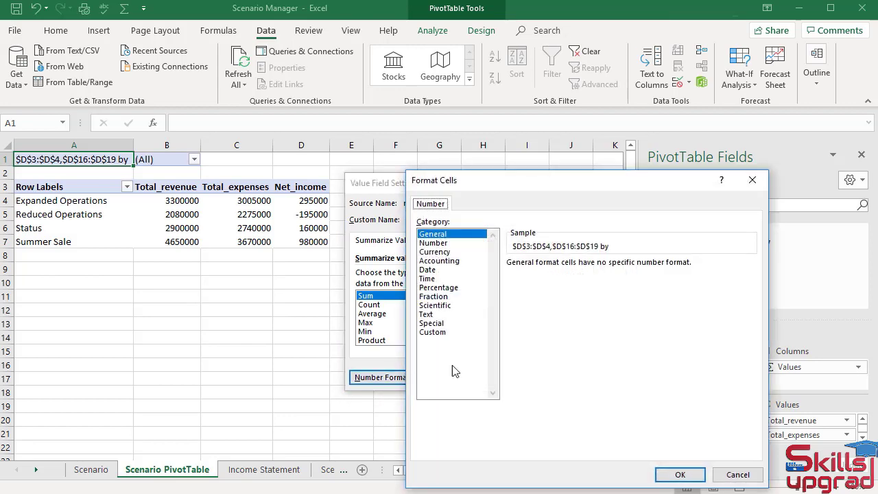
pyautogui.click(434, 251)
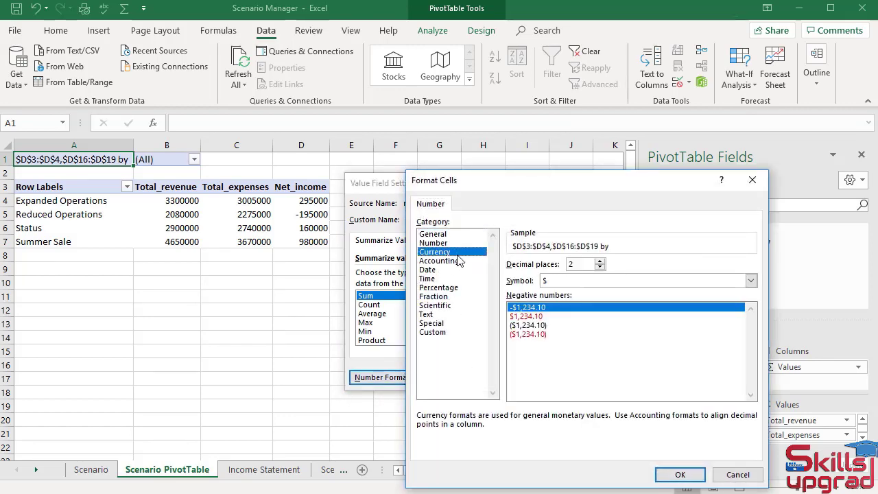
pyautogui.click(600, 268)
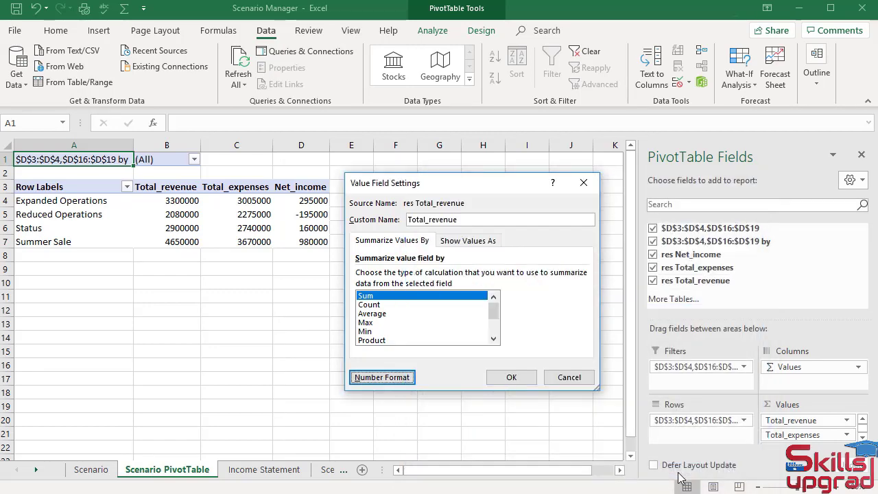
pyautogui.click(511, 377)
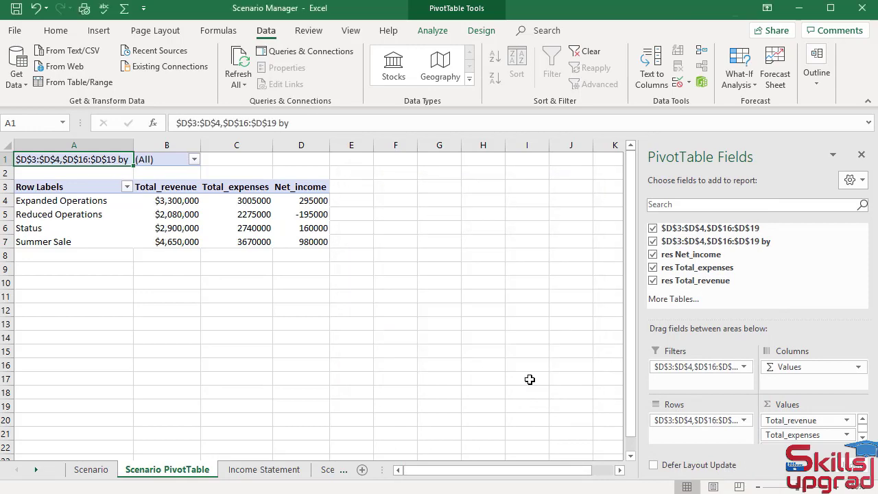
pyautogui.moveTo(528, 389)
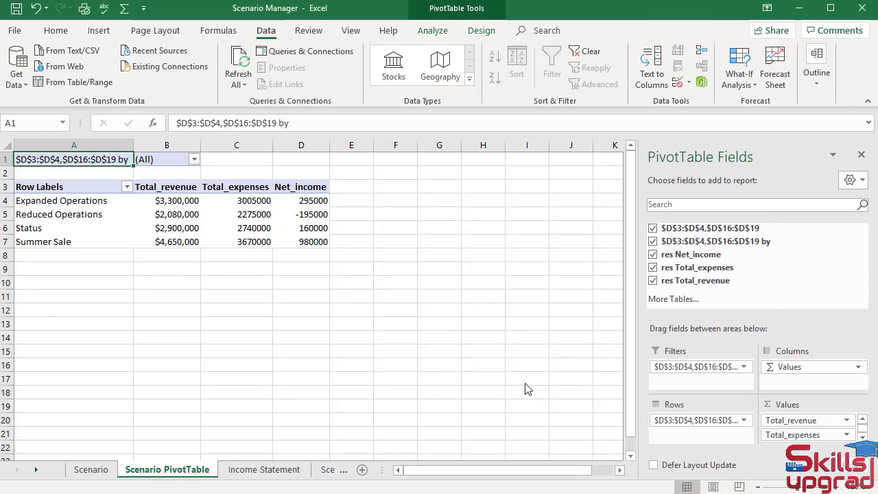
pyautogui.moveTo(319, 271)
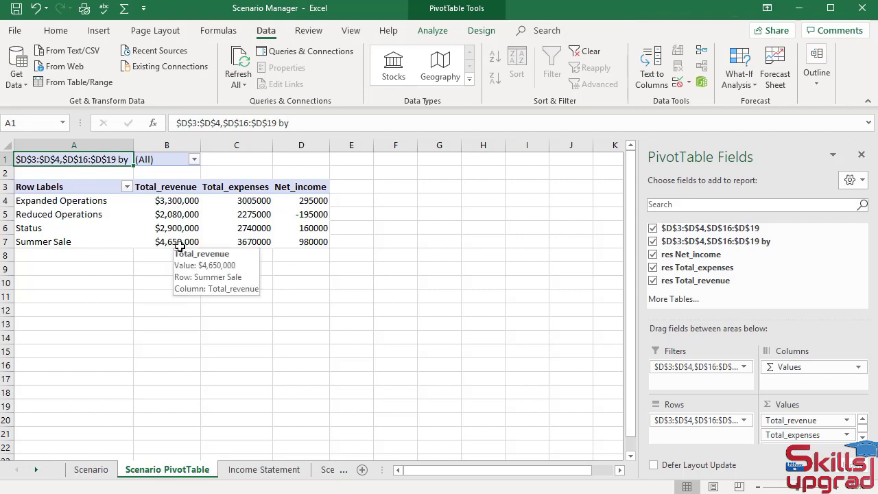
pyautogui.moveTo(372, 308)
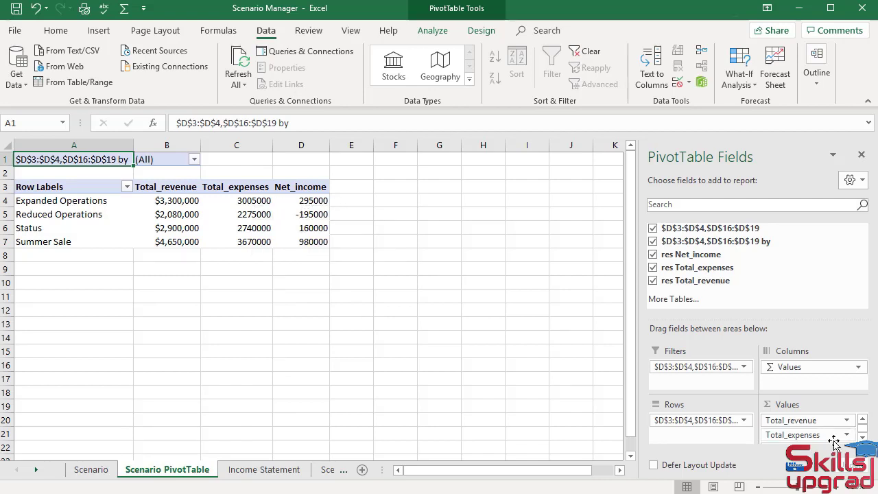
pyautogui.moveTo(840, 445)
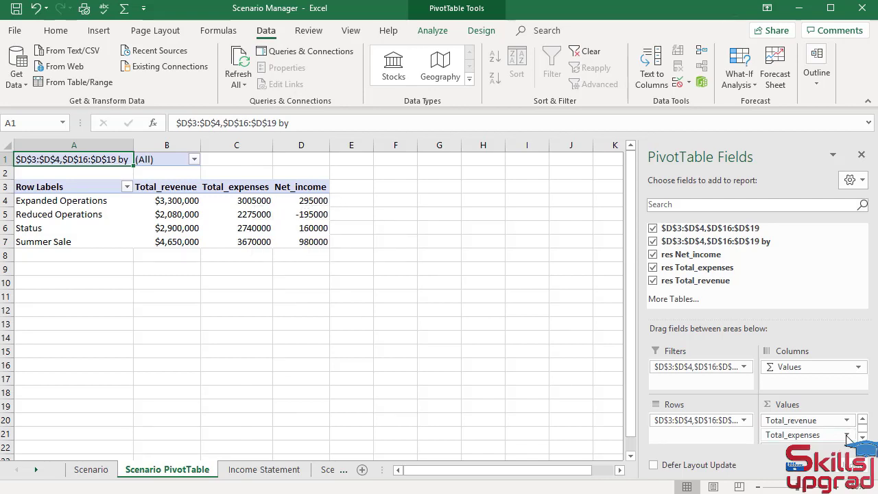
# - Format the Total_expenses value field as Currency with 0 decimal places
pyautogui.click(848, 419)
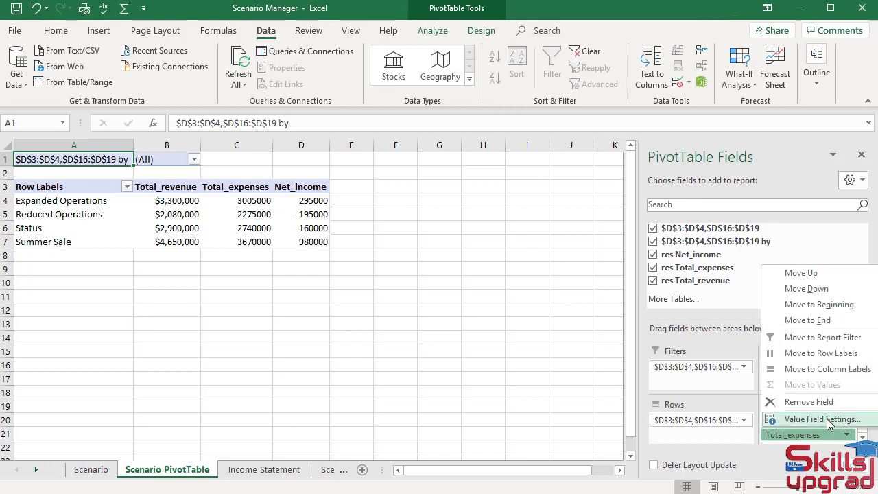
pyautogui.click(823, 420)
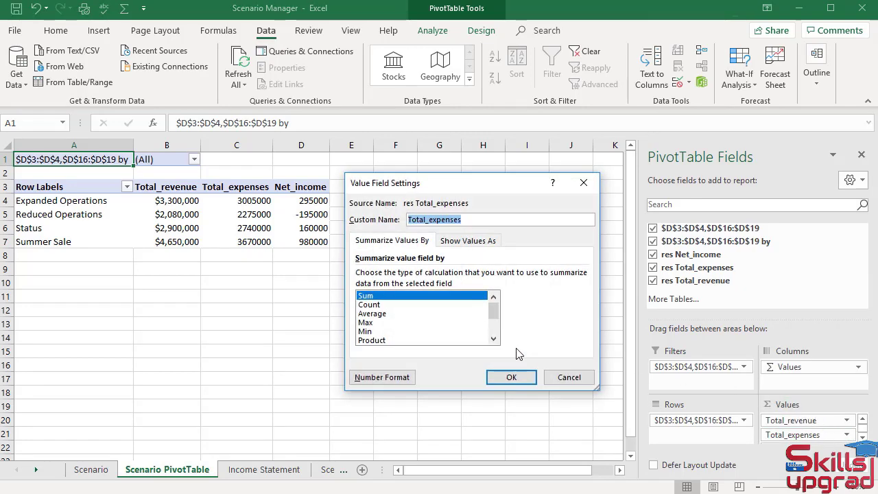
pyautogui.click(382, 377)
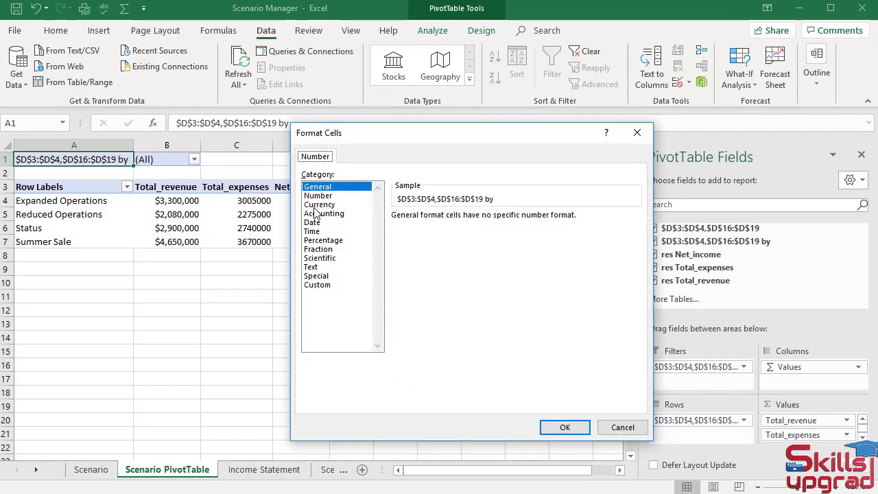
pyautogui.click(319, 204)
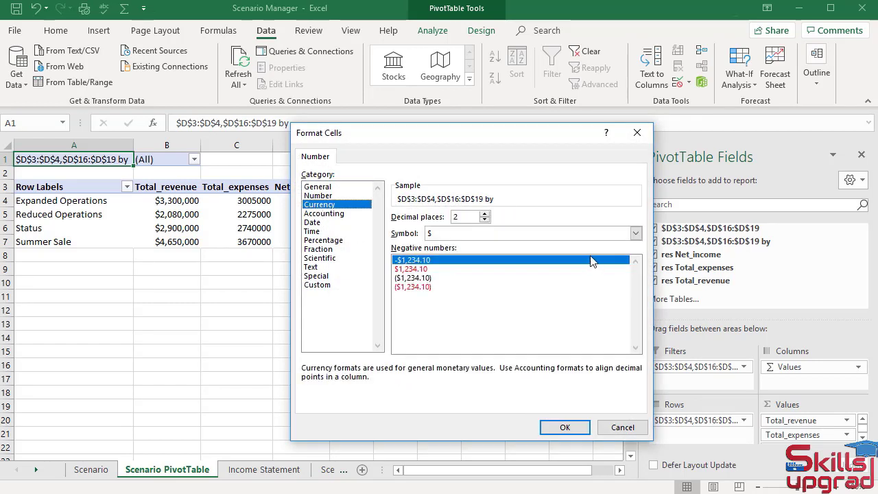
pyautogui.click(484, 219)
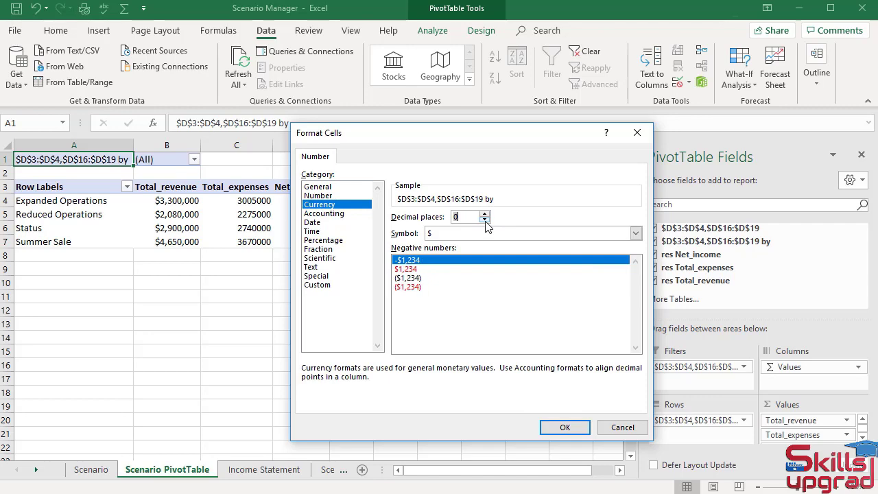
pyautogui.click(564, 427)
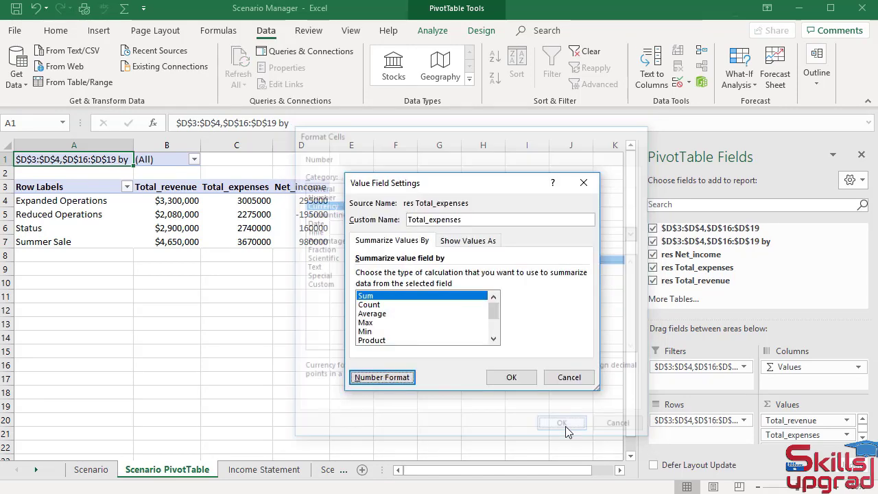
pyautogui.click(563, 422)
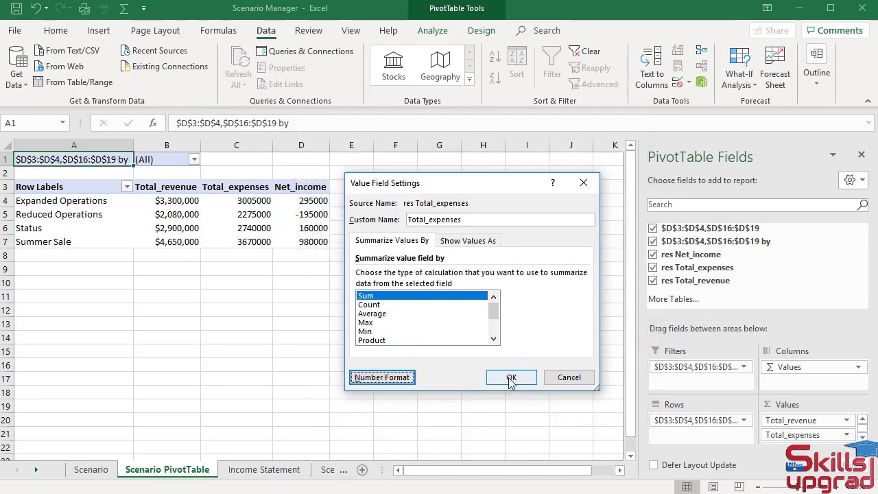
pyautogui.click(511, 377)
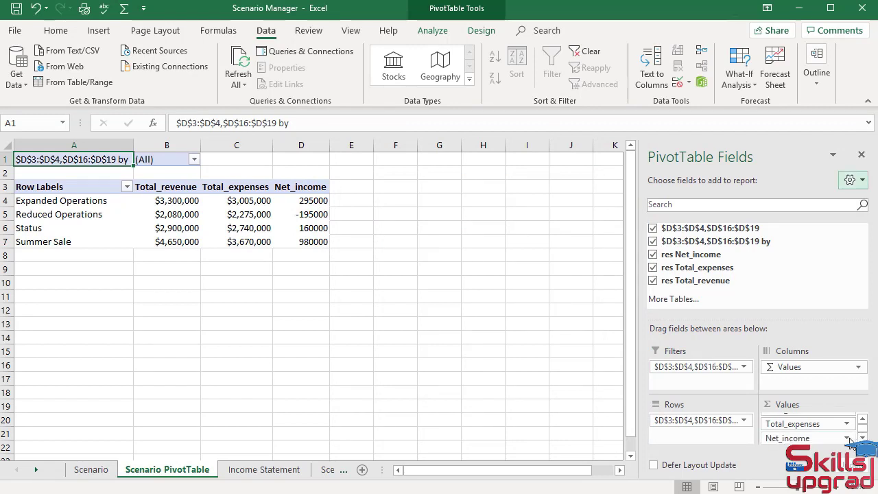
# - Format the Net_income value field as Currency with 0 decimal places
pyautogui.click(848, 438)
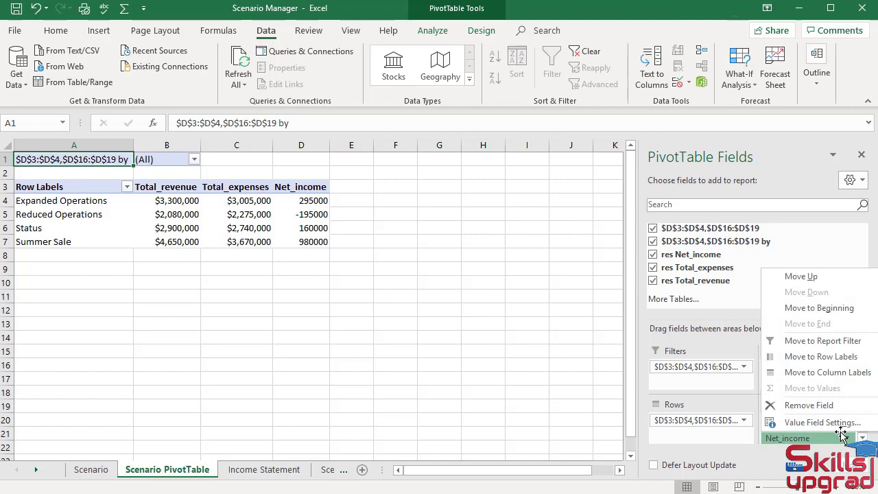
pyautogui.moveTo(822, 422)
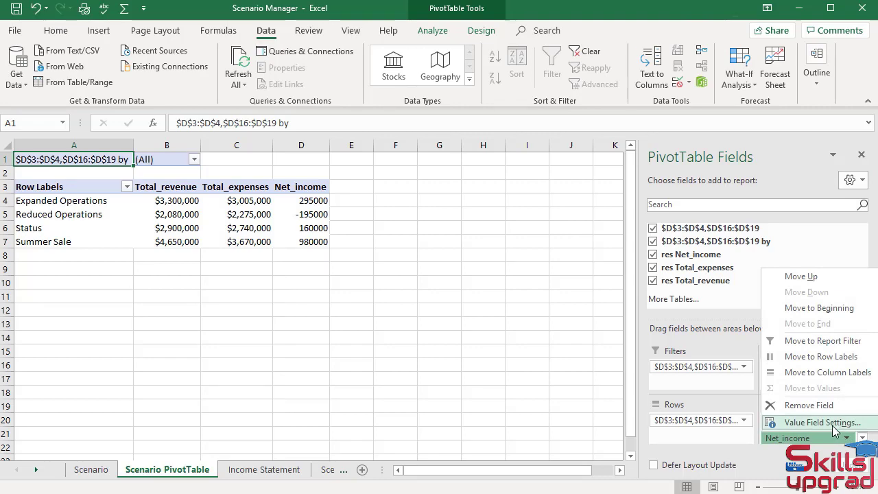
pyautogui.click(822, 422)
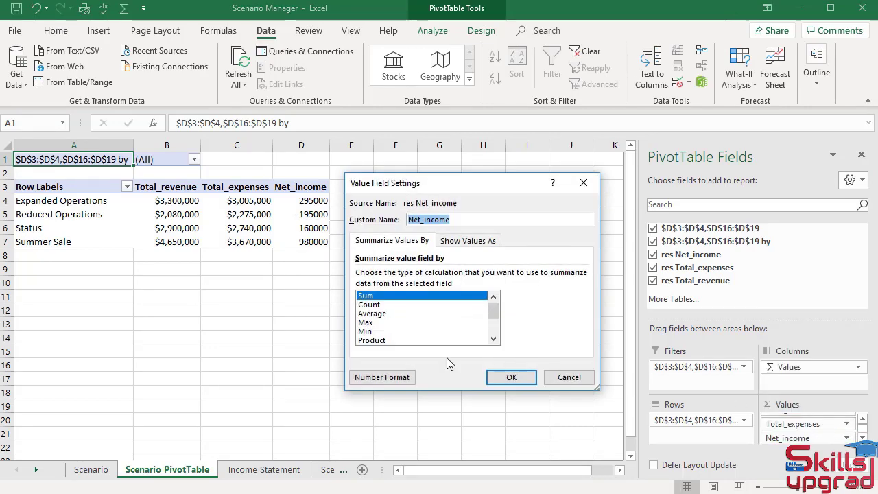
pyautogui.click(382, 376)
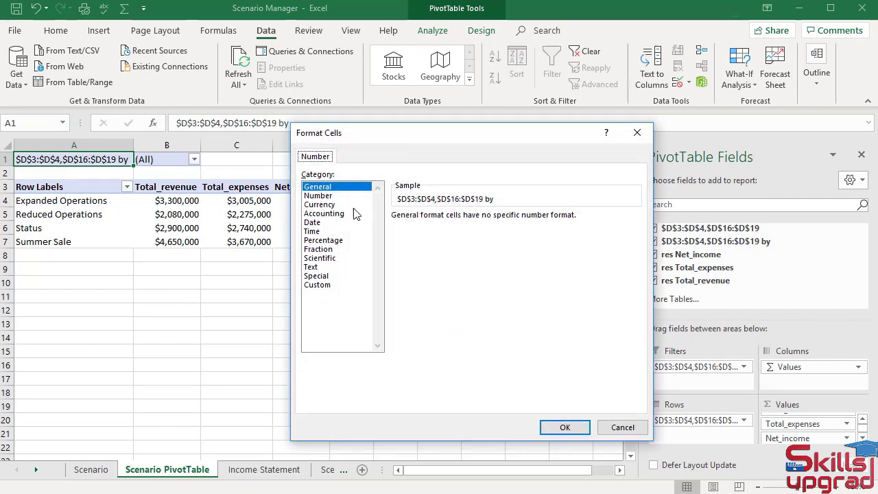
pyautogui.click(320, 205)
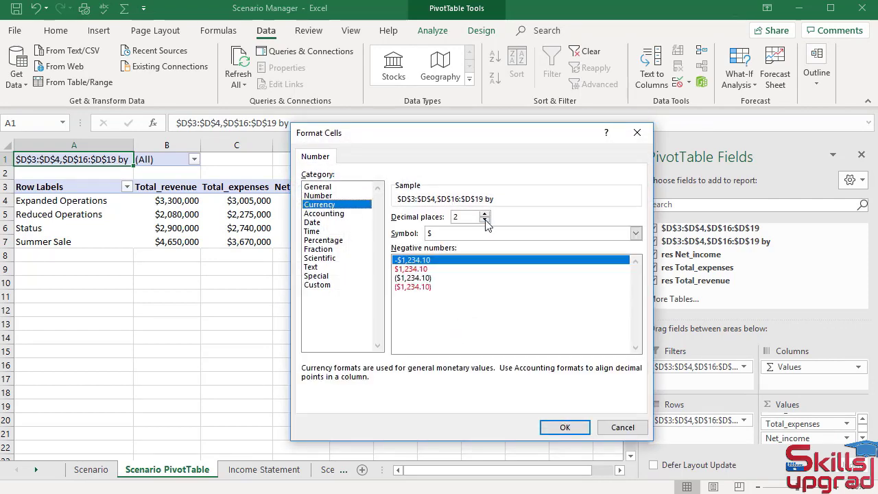
pyautogui.click(484, 220)
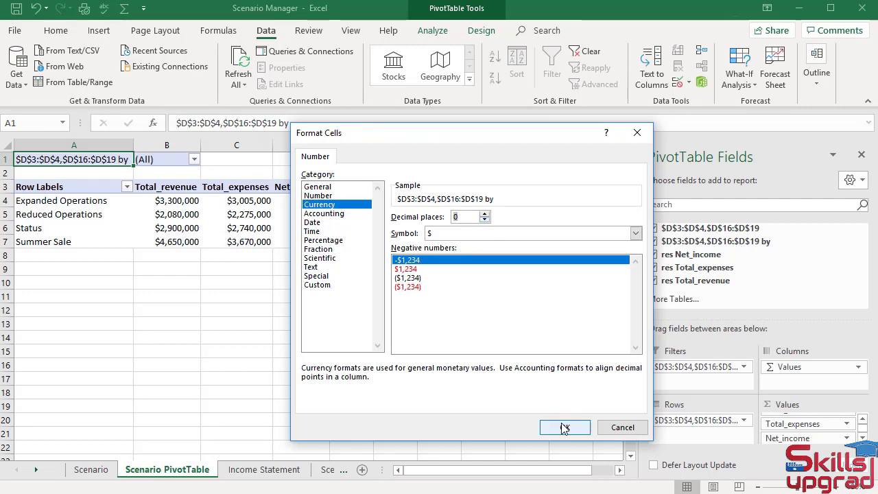
pyautogui.click(564, 428)
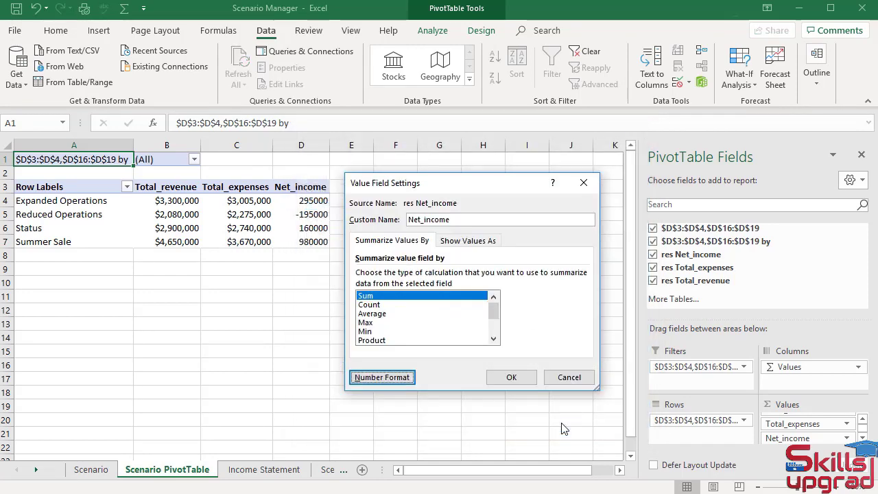
pyautogui.click(511, 377)
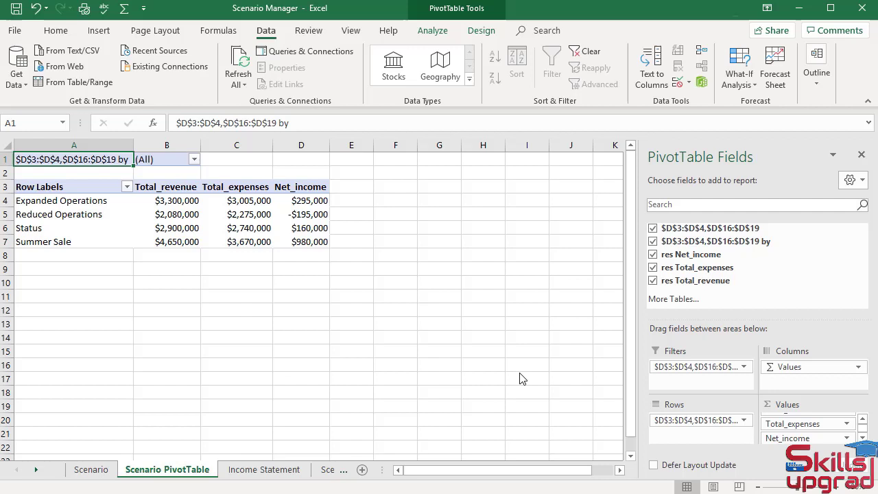
pyautogui.moveTo(372, 261)
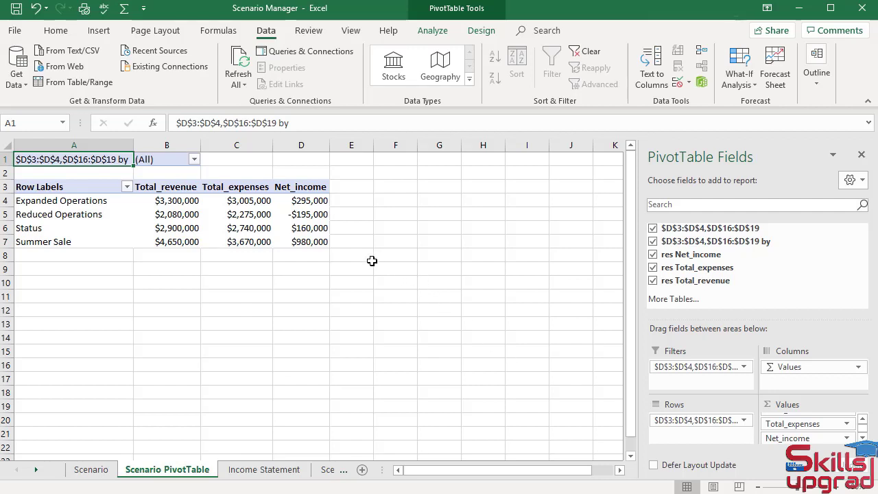
pyautogui.moveTo(254, 199)
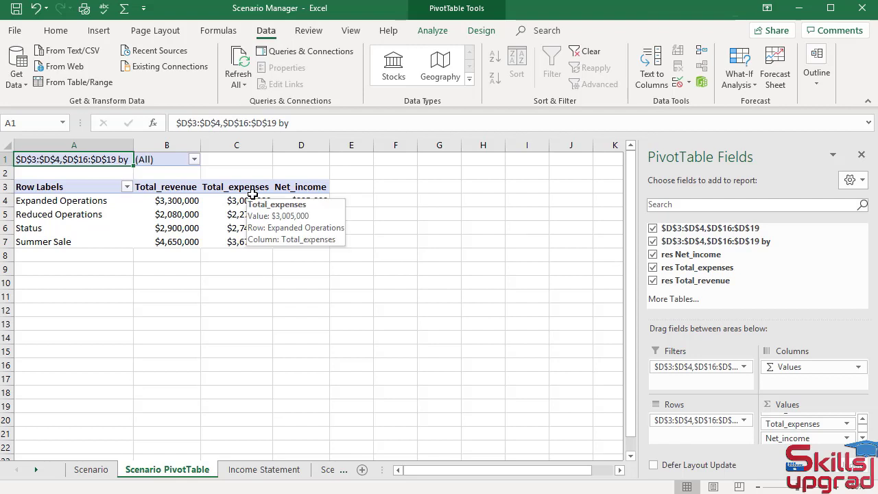
pyautogui.moveTo(294, 200)
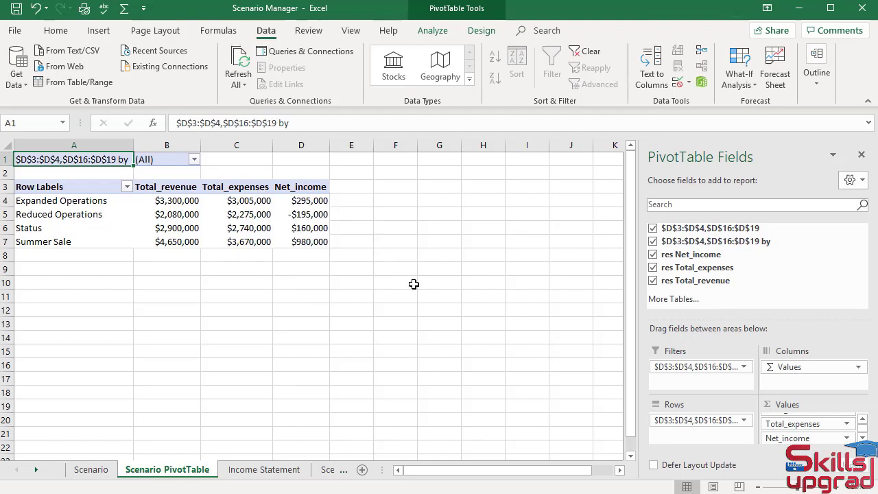
pyautogui.moveTo(449, 304)
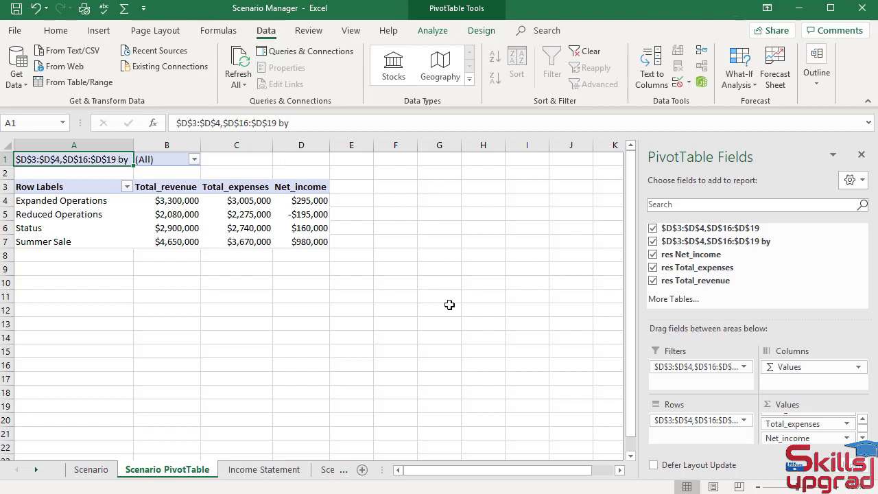
pyautogui.moveTo(678, 349)
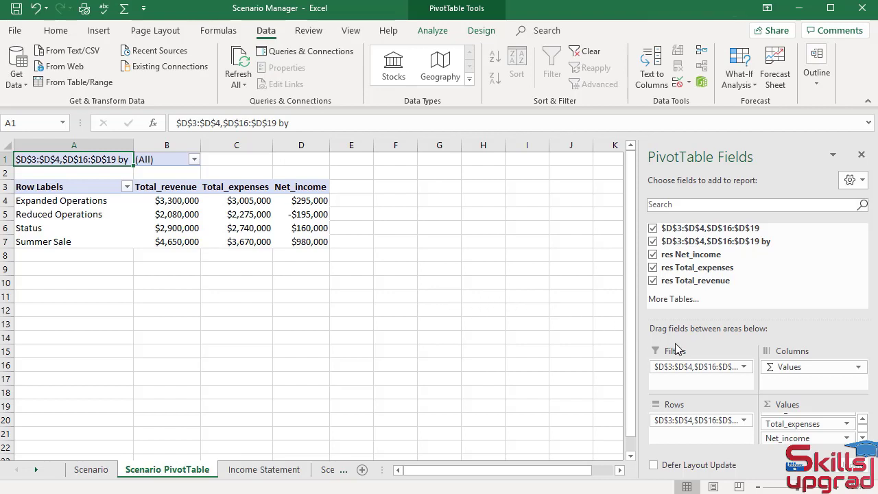
pyautogui.moveTo(695, 384)
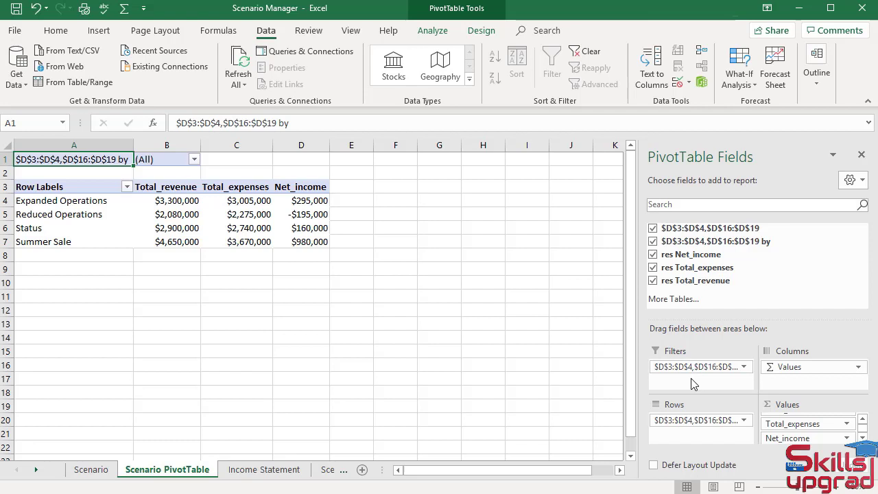
pyautogui.moveTo(745, 368)
pyautogui.write('Scenario Pivot Ta')
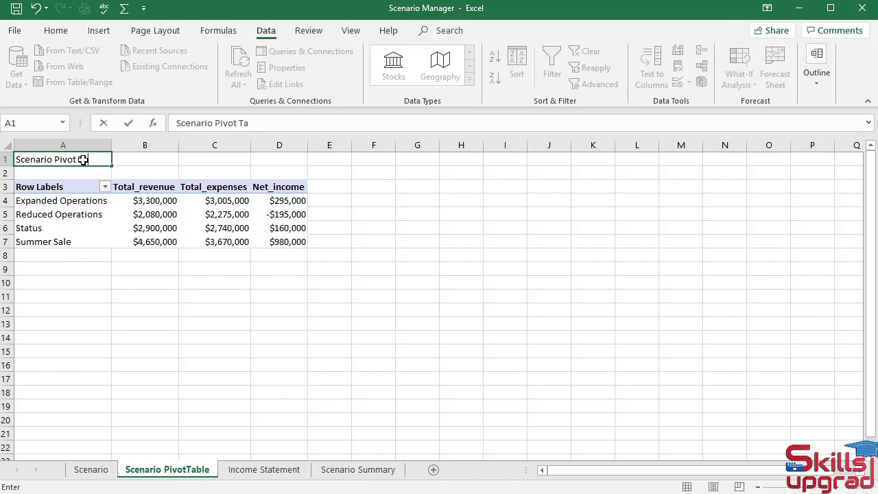
# - Finish entering the title 'Scenario Pivot Table' in cell A1
pyautogui.write('ble')
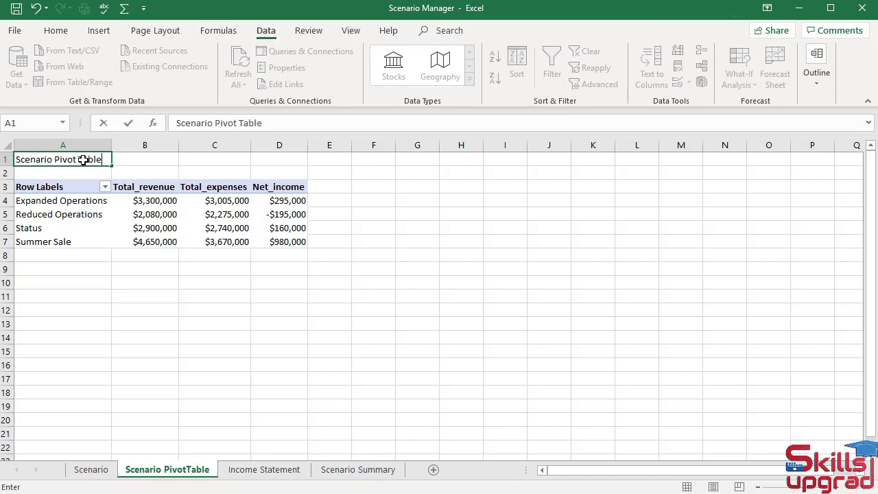
pyautogui.press('enter')
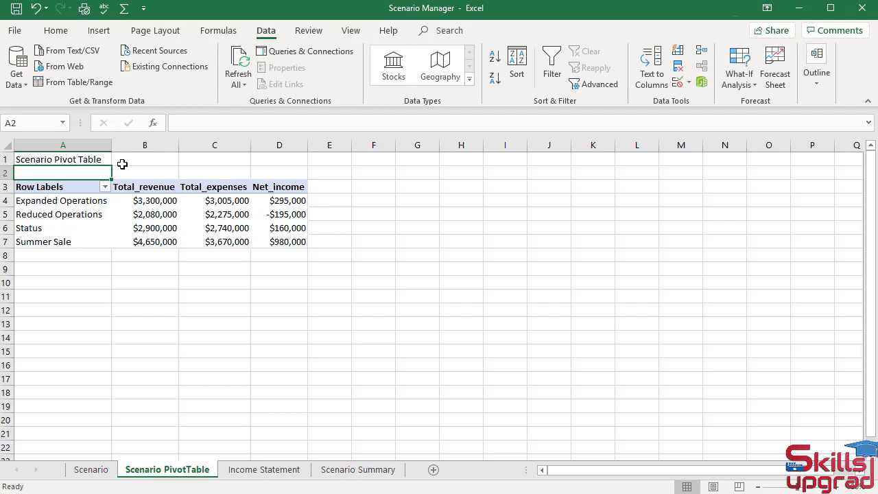
# - Make the 'Scenario Pivot Table' title in A1 bold at 14 point
pyautogui.click(62, 159)
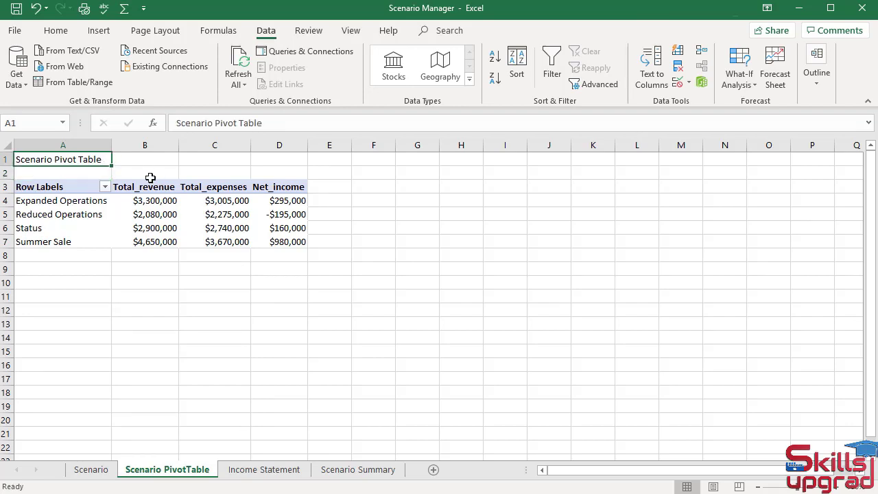
pyautogui.click(56, 30)
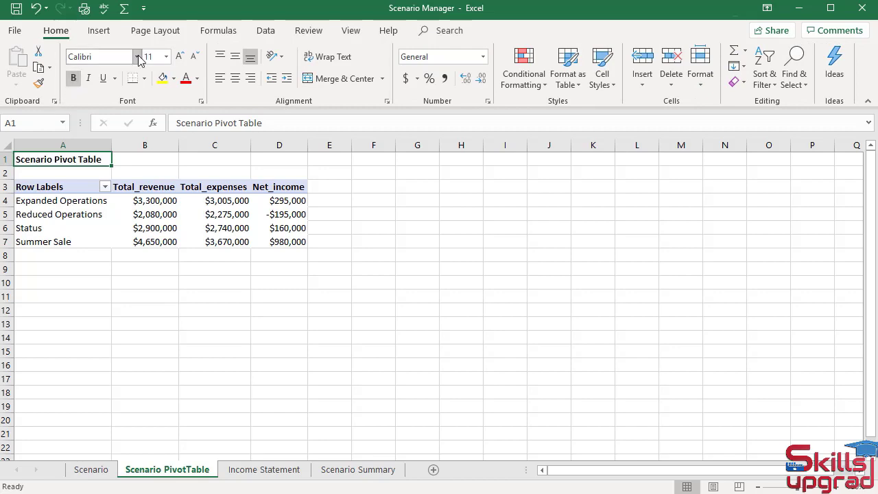
pyautogui.click(166, 56)
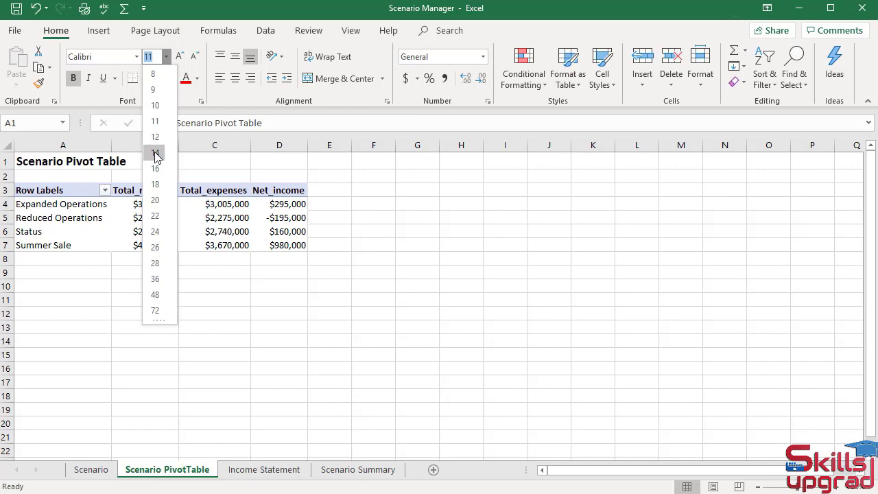
pyautogui.click(154, 153)
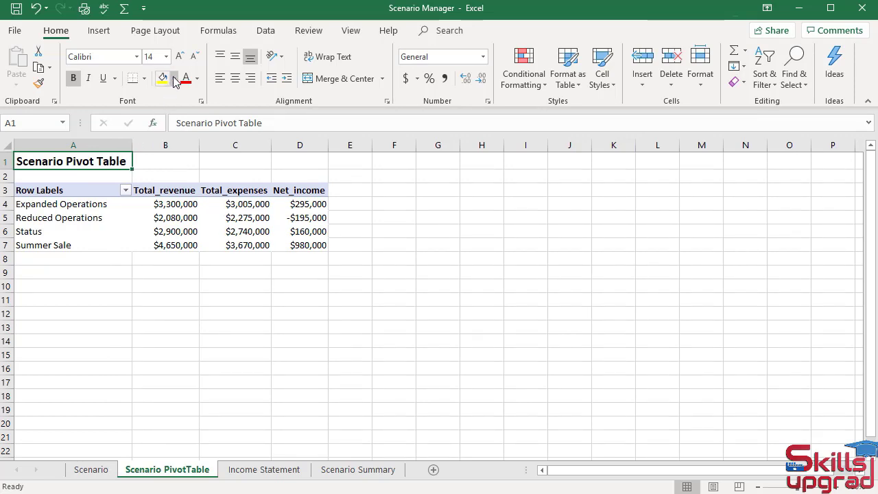
pyautogui.click(175, 78)
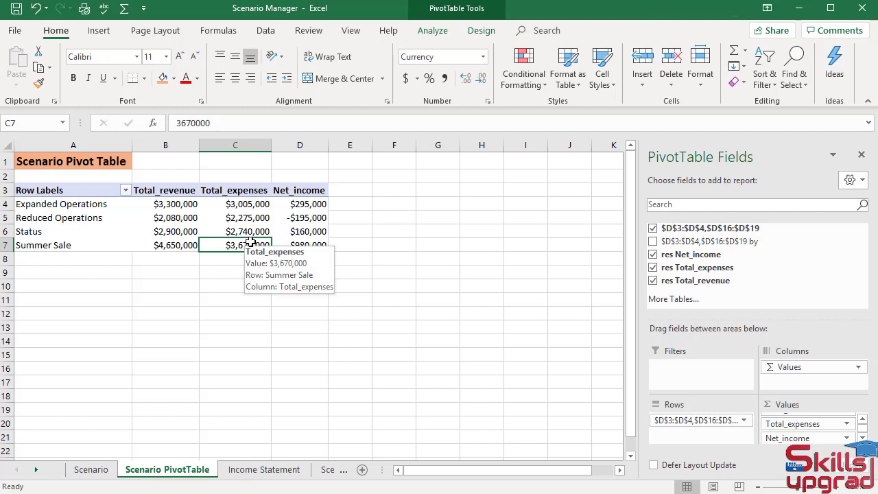
pyautogui.moveTo(461, 48)
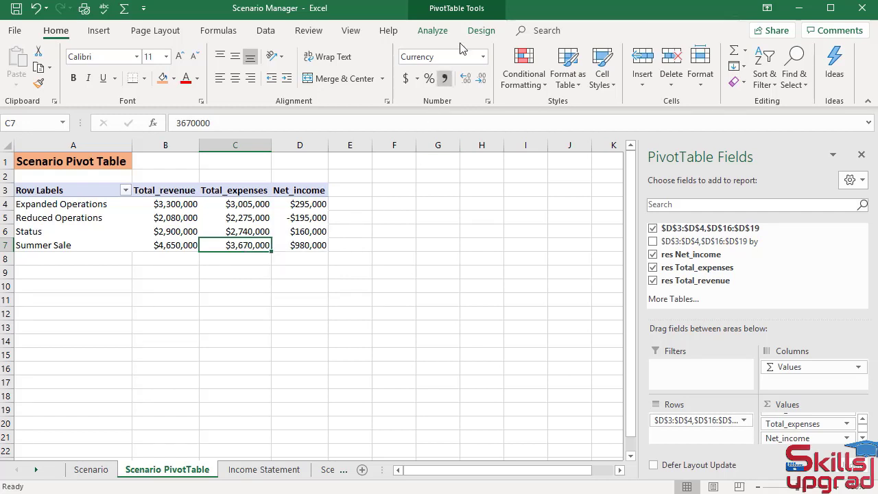
# - Insert a Combo PivotChart with Net_income set to Clustered Column alongside revenue and expenses
pyautogui.click(432, 30)
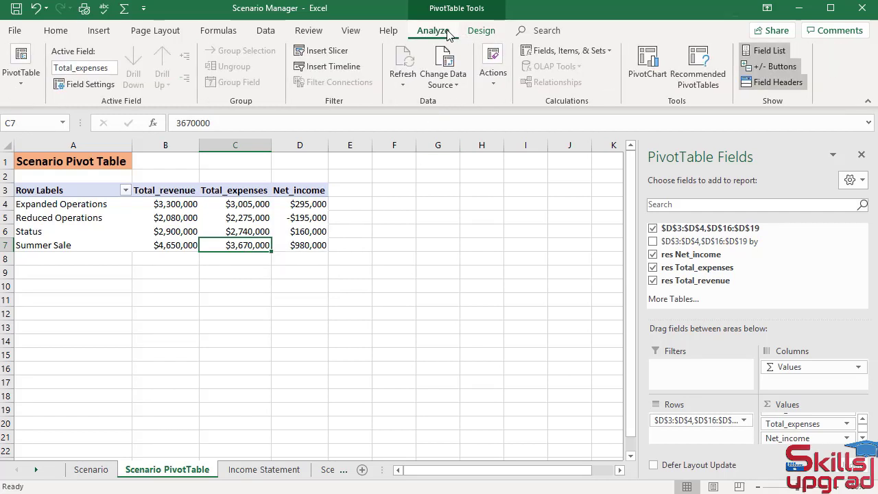
pyautogui.moveTo(647, 66)
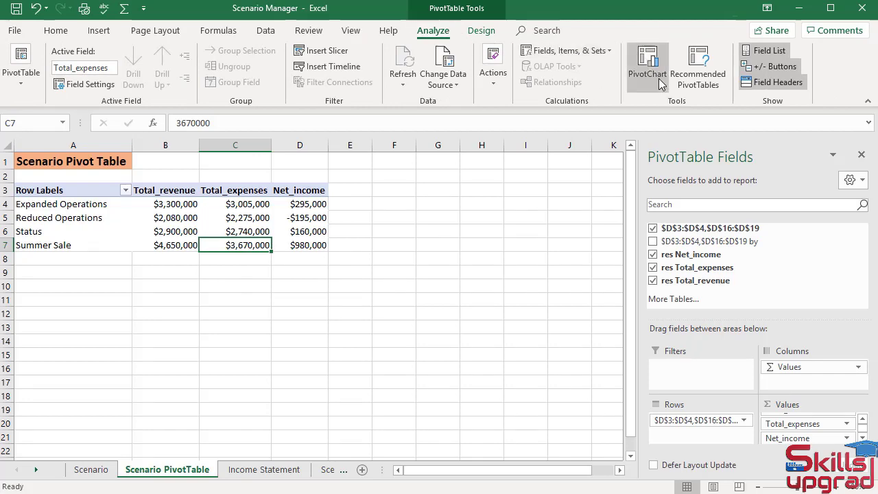
pyautogui.click(646, 60)
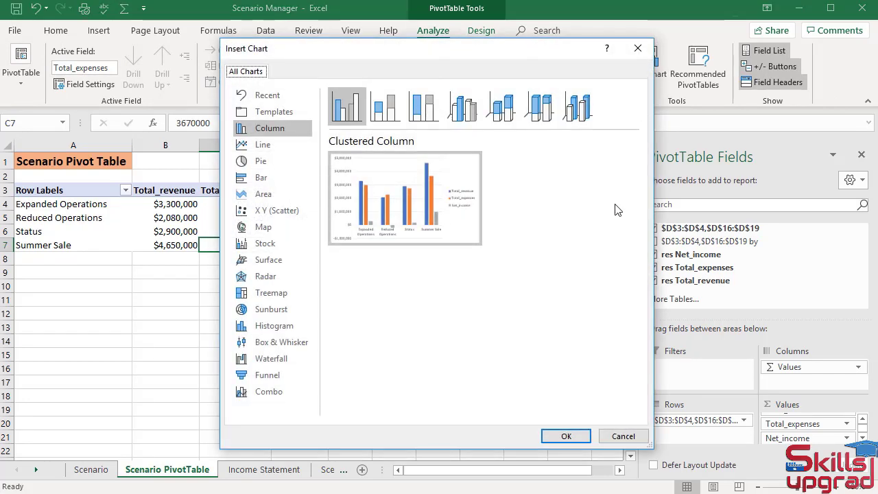
pyautogui.click(269, 391)
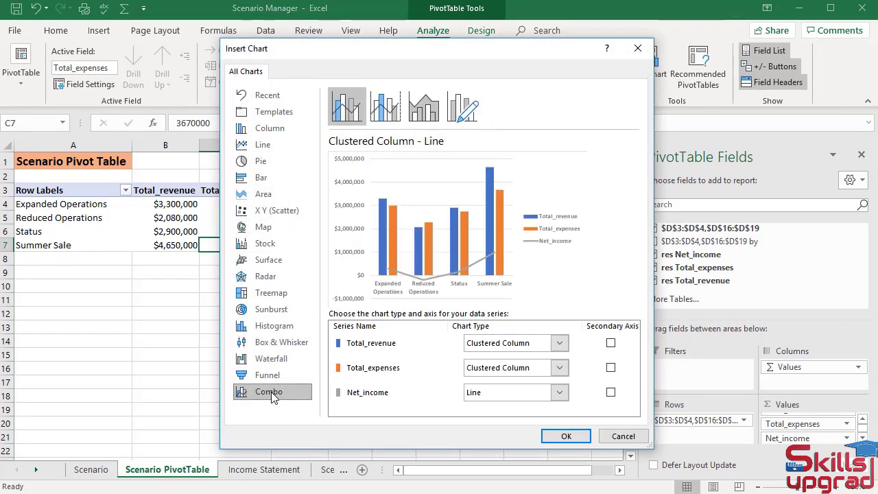
pyautogui.moveTo(357, 392)
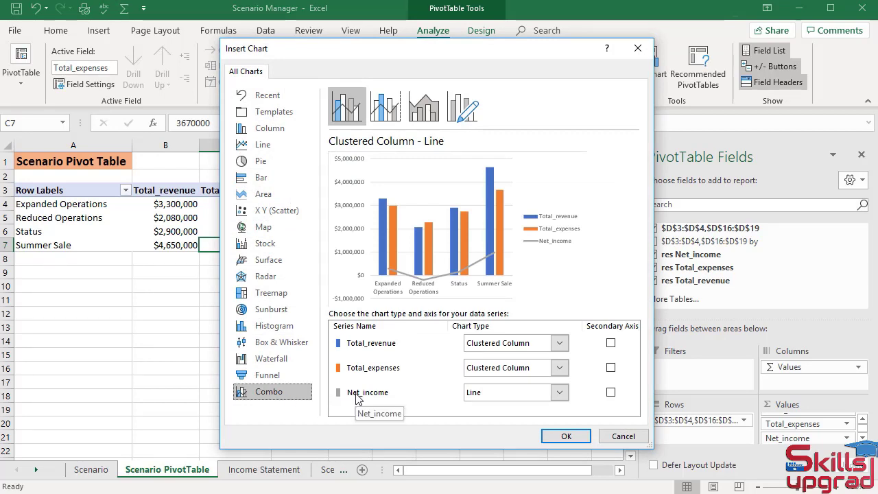
pyautogui.moveTo(362, 396)
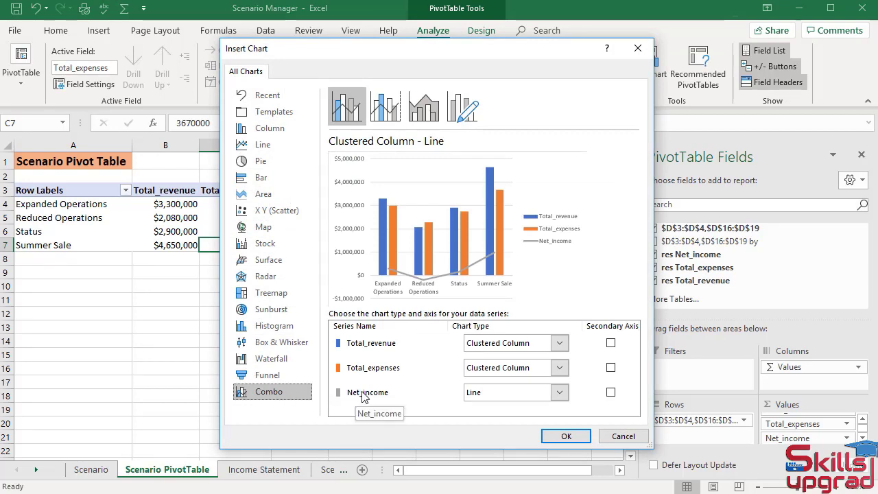
pyautogui.moveTo(434, 401)
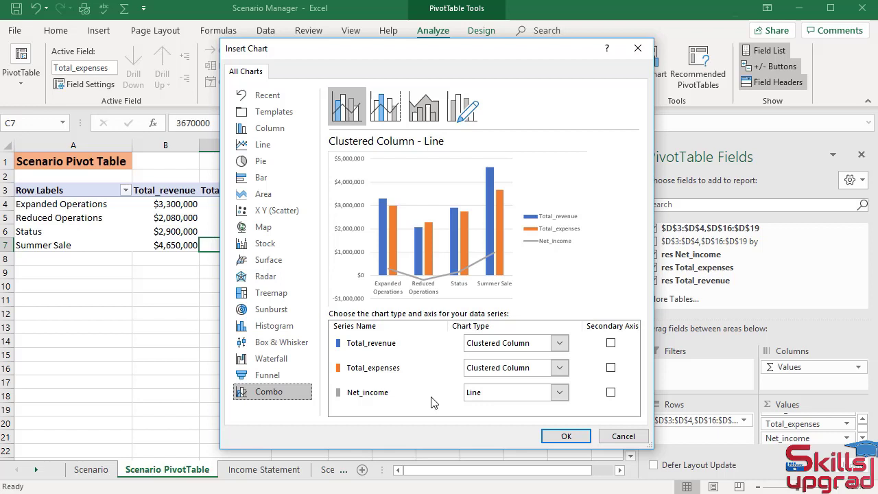
pyautogui.click(559, 392)
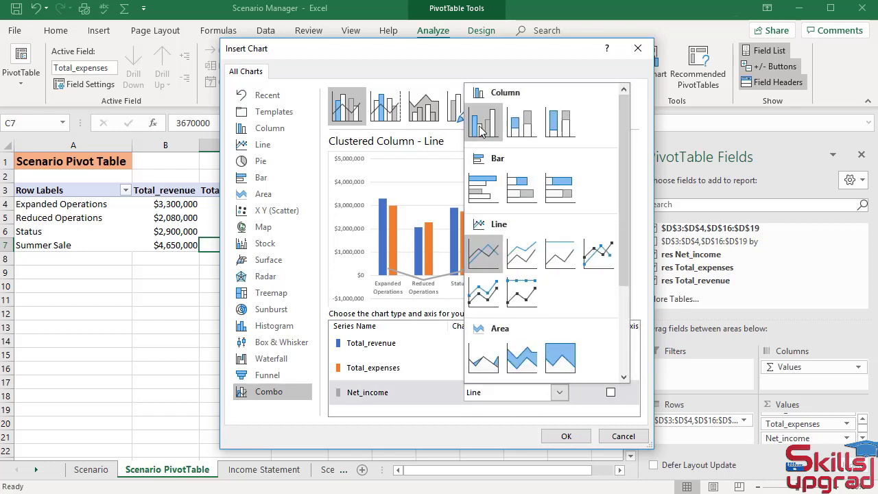
pyautogui.click(557, 392)
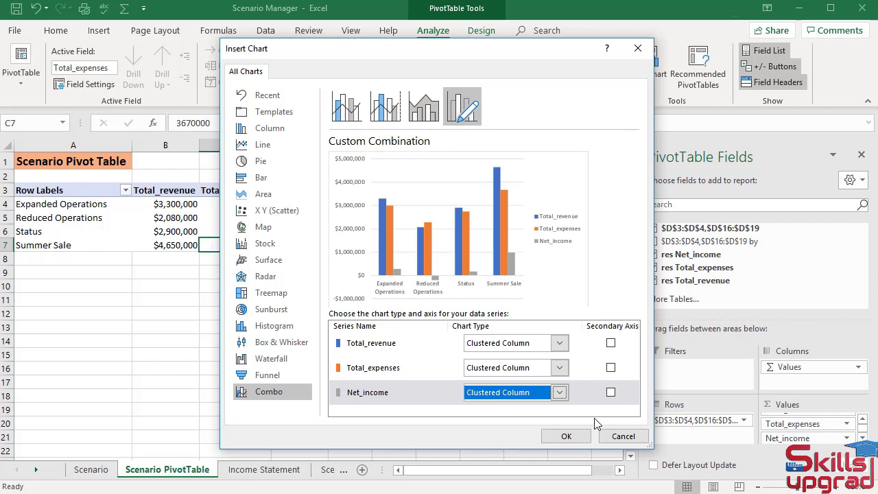
pyautogui.click(566, 436)
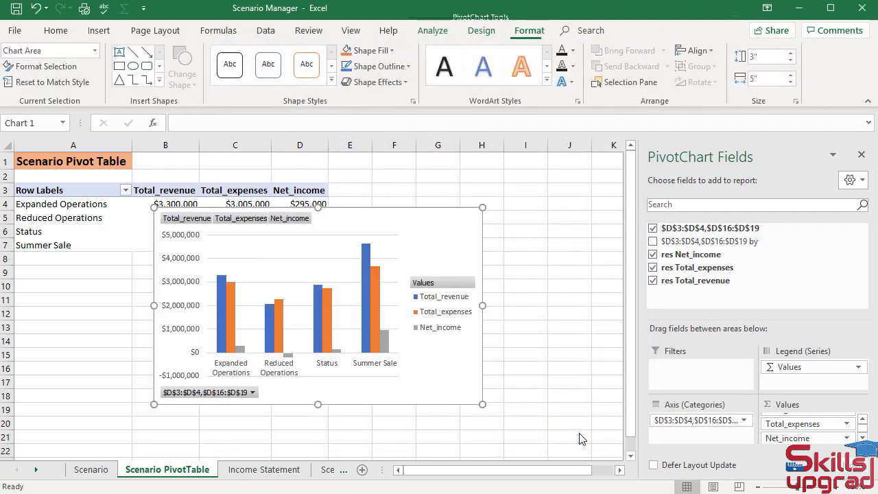
pyautogui.moveTo(260, 223)
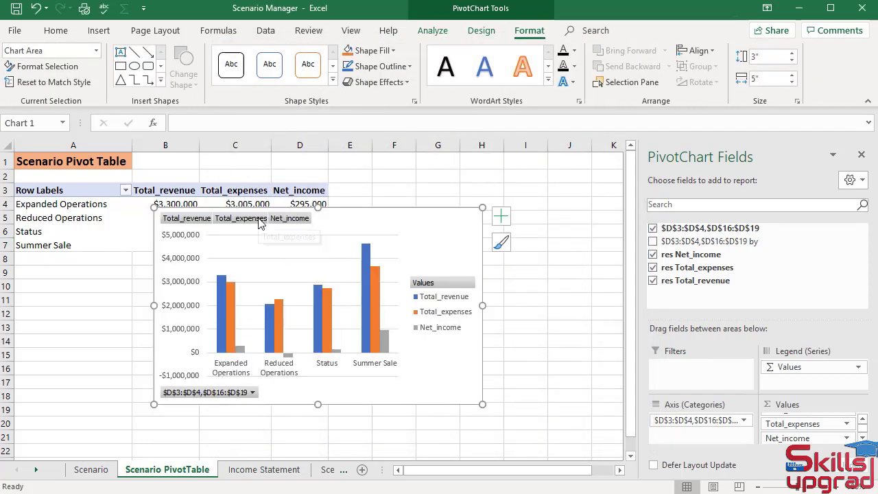
# - Hide all chart field buttons, remove vertical axis and gridlines, and put the legend at the bottom
pyautogui.rightClick(240, 217)
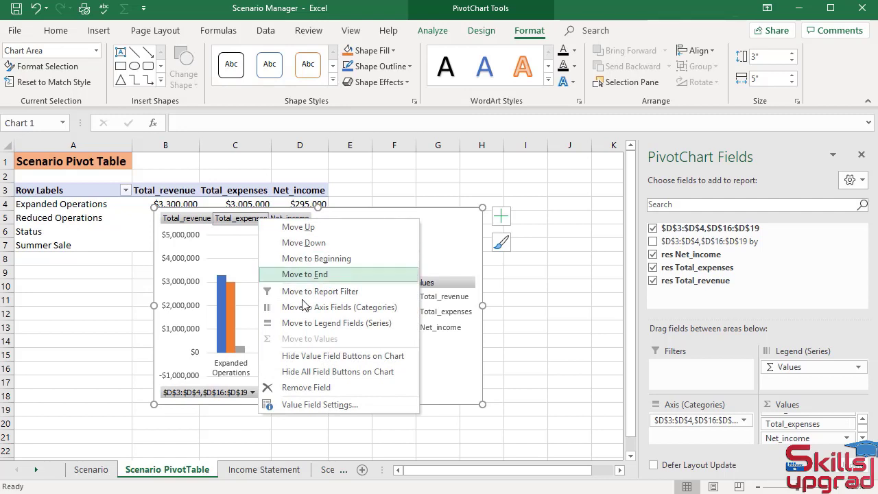
pyautogui.moveTo(318, 371)
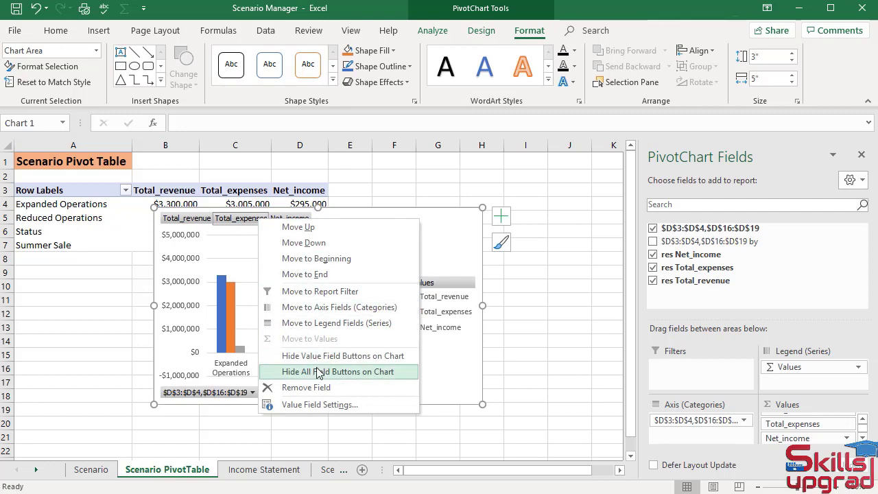
pyautogui.click(338, 371)
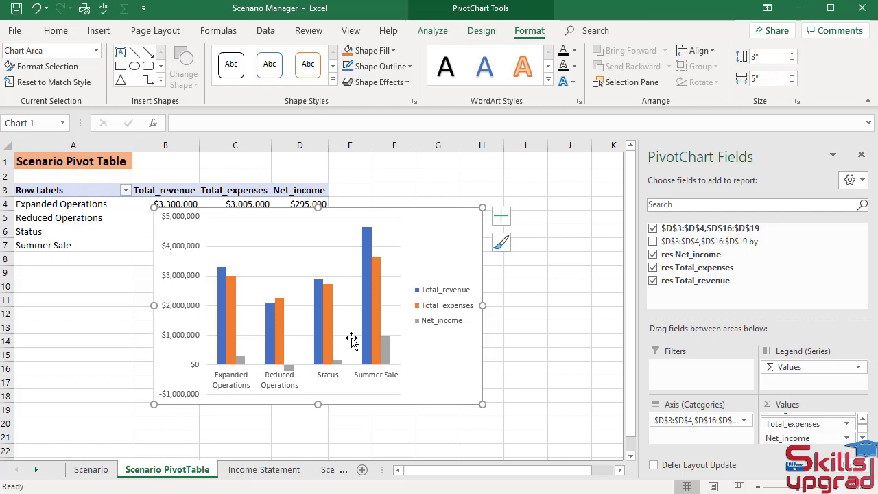
pyautogui.click(501, 215)
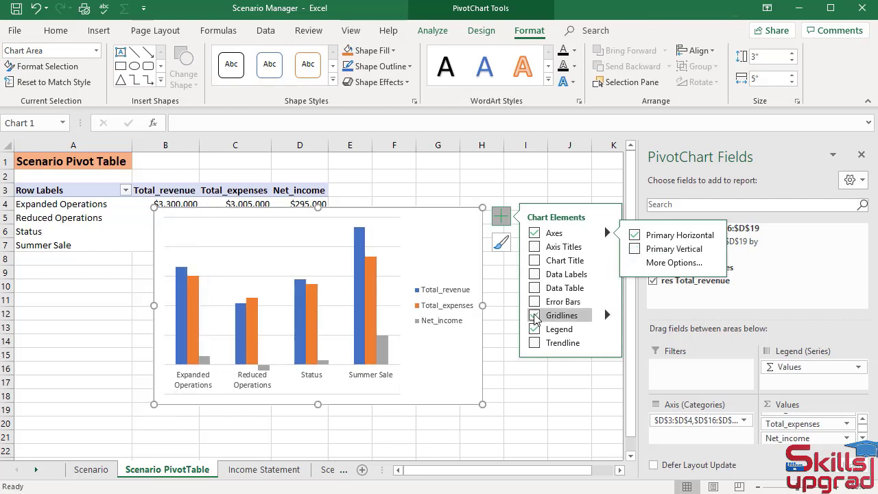
pyautogui.click(606, 328)
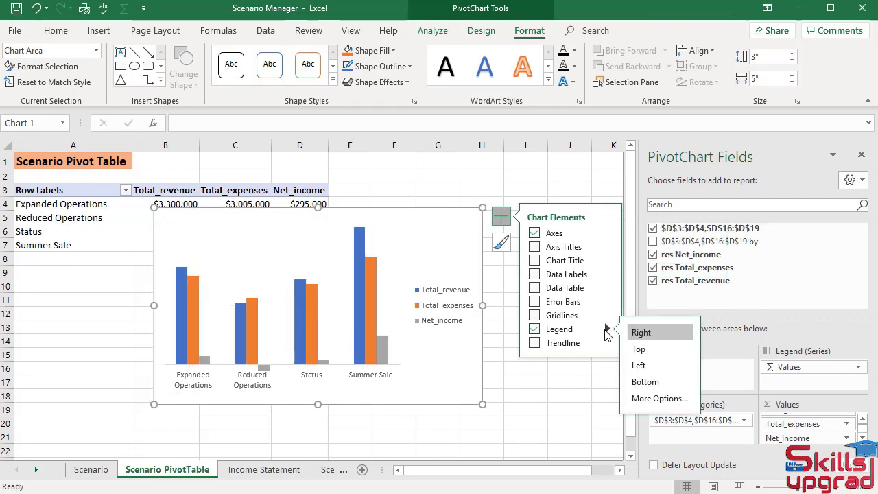
pyautogui.click(645, 382)
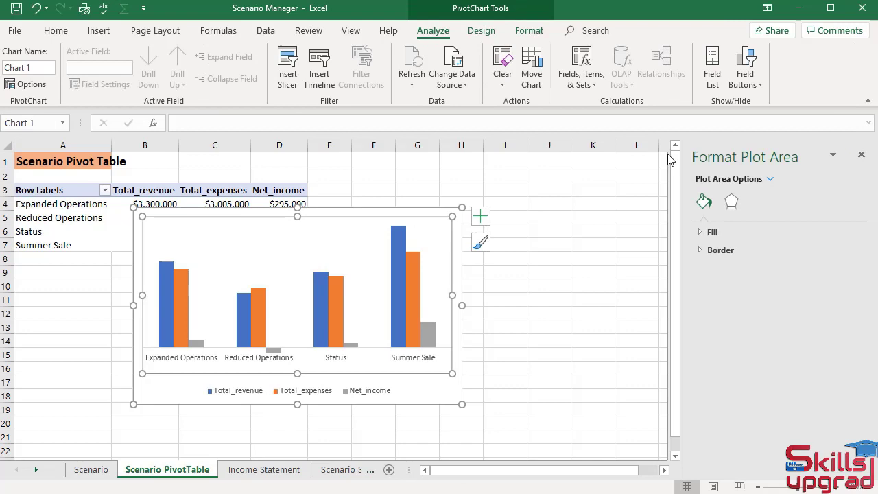
pyautogui.moveTo(424, 325)
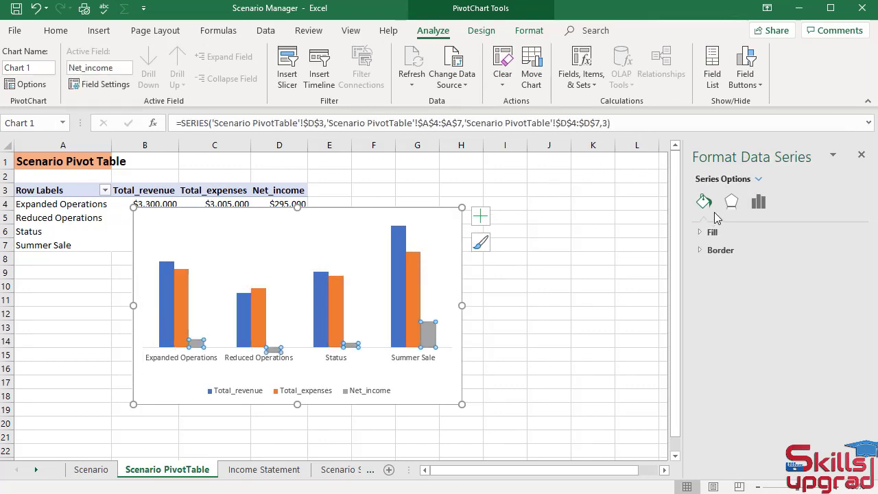
pyautogui.moveTo(759, 201)
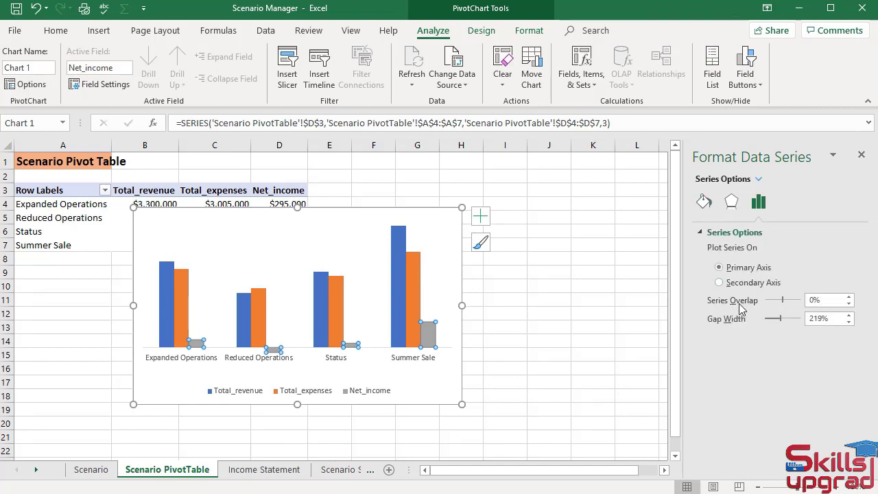
# - Set Series Overlap to 100% and reduce Gap Width for wider columns
pyautogui.moveTo(774, 300); pyautogui.dragTo(806, 300)
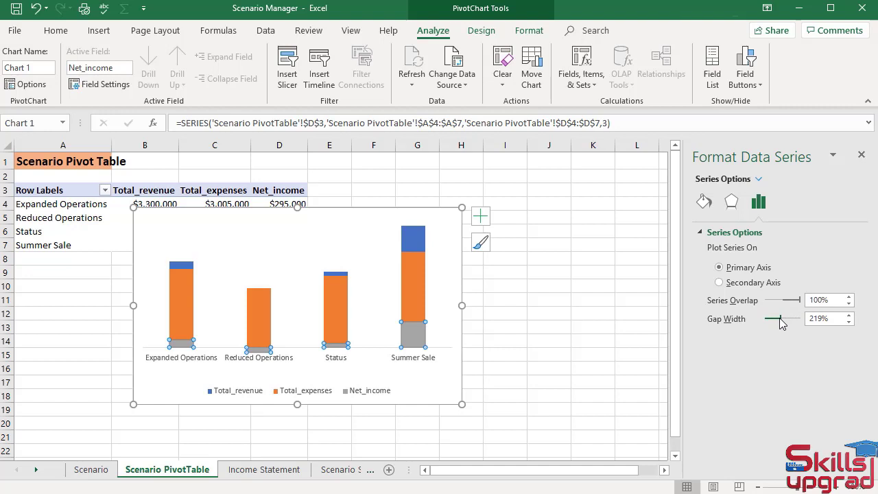
pyautogui.moveTo(796, 318); pyautogui.dragTo(770, 319)
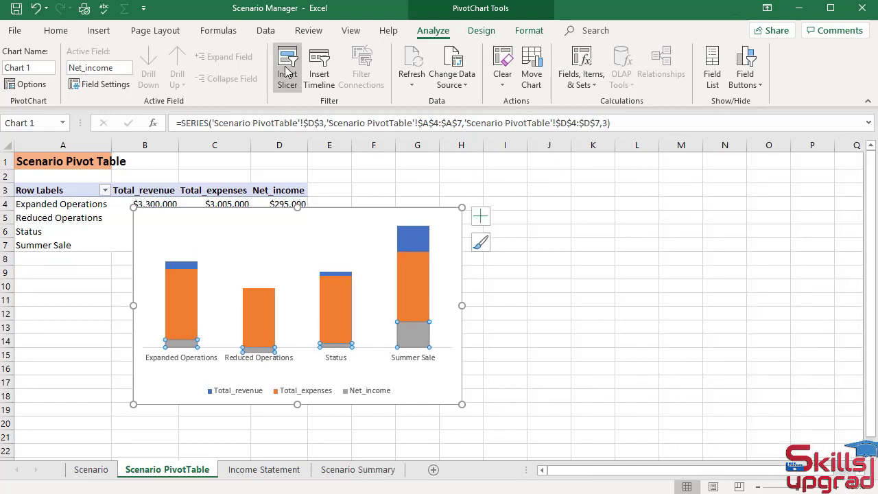
# - Insert a scenario slicer, move the PivotChart below the table, and shrink the slicer to fit
pyautogui.click(287, 66)
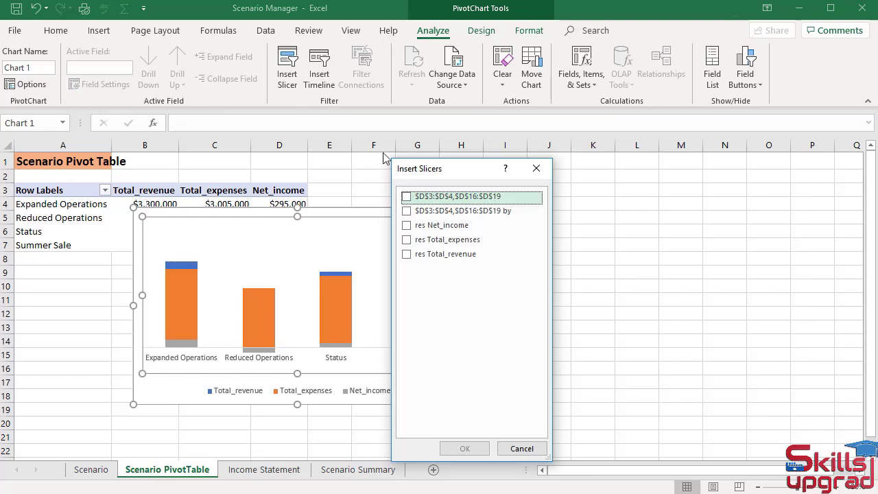
pyautogui.click(406, 197)
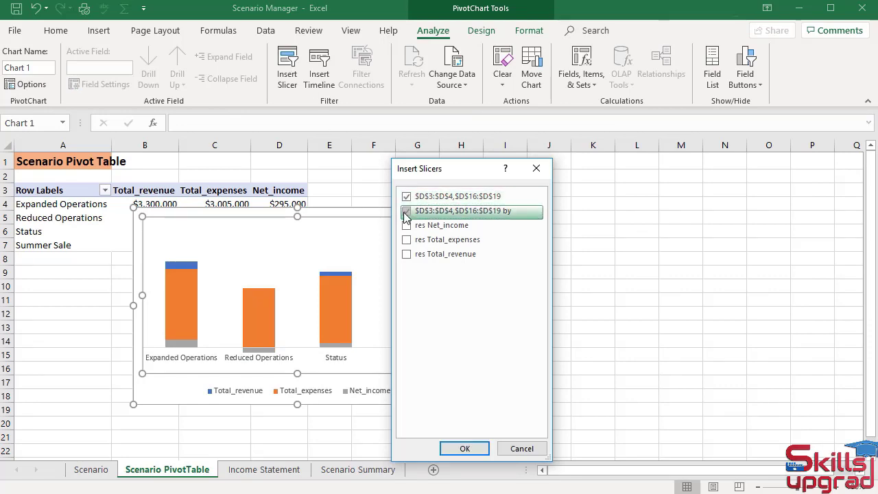
pyautogui.click(465, 448)
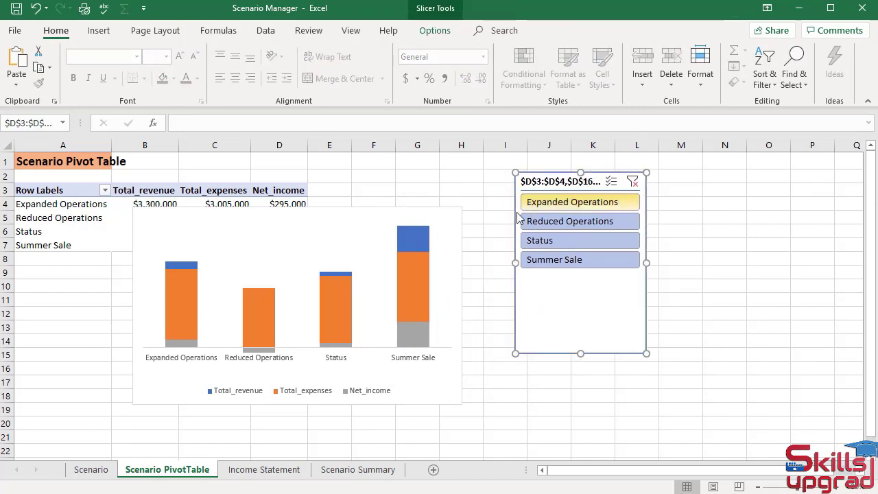
pyautogui.click(297, 305)
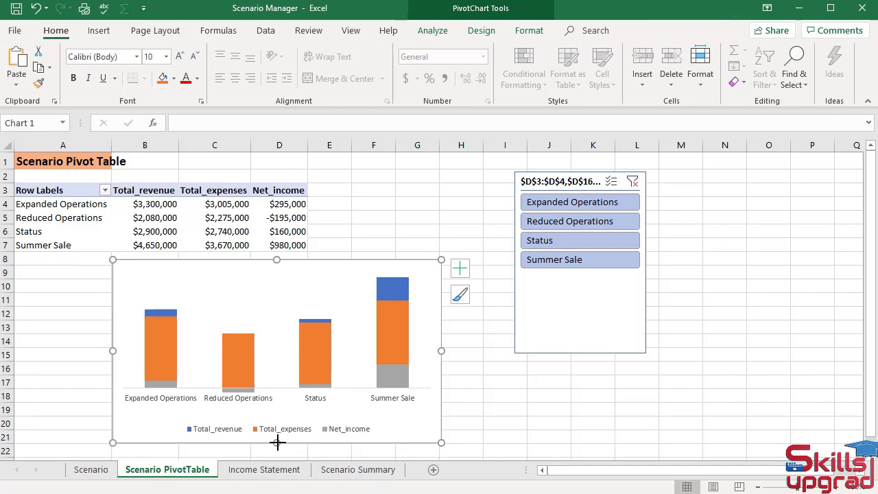
pyautogui.moveTo(564, 348)
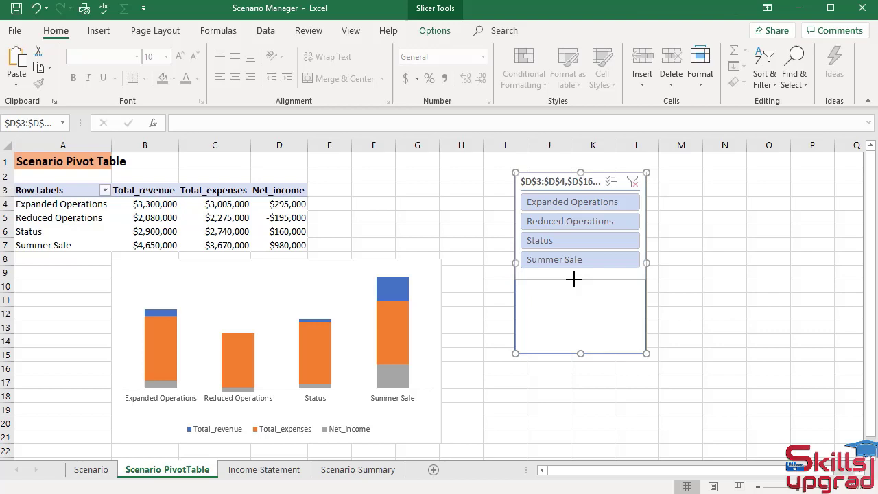
pyautogui.moveTo(580, 354); pyautogui.dragTo(574, 279)
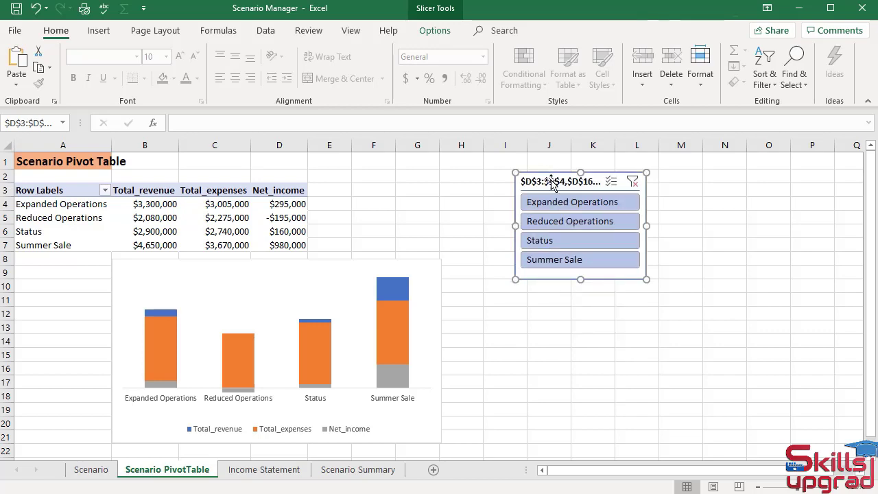
# - Apply a green Slicer Style to the scenario slicer
pyautogui.click(434, 31)
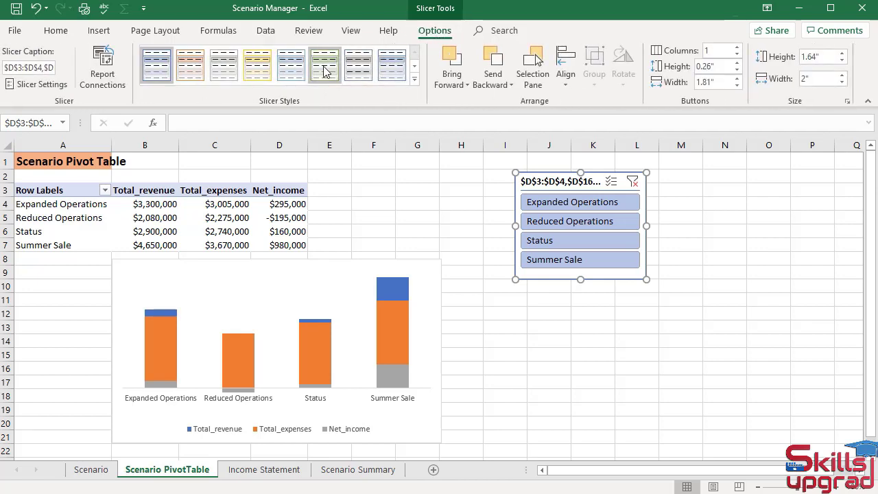
pyautogui.click(325, 64)
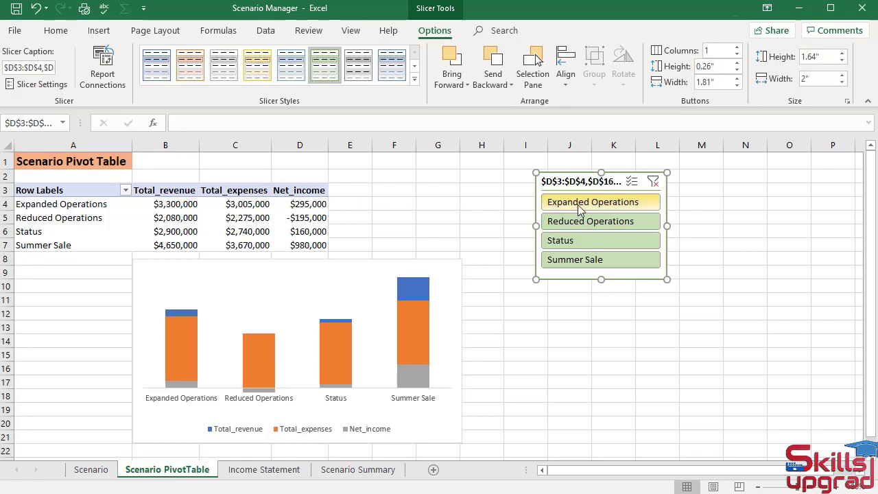
pyautogui.click(592, 202)
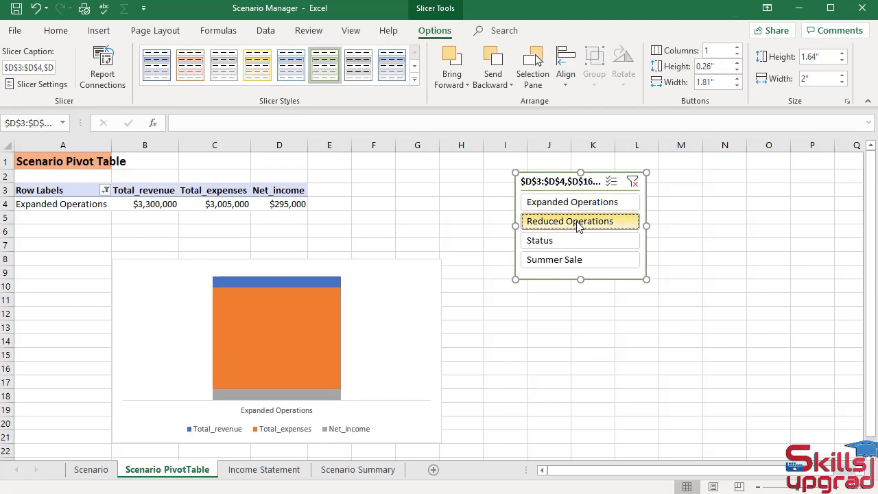
pyautogui.click(570, 221)
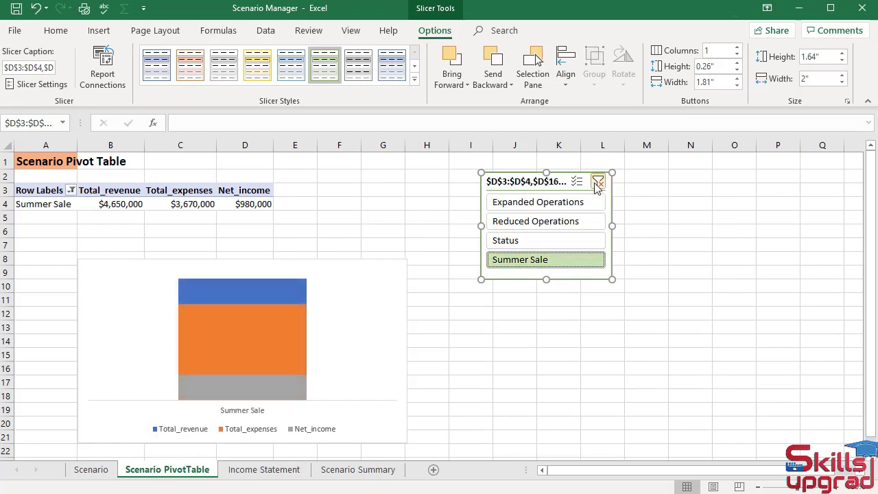
pyautogui.click(598, 182)
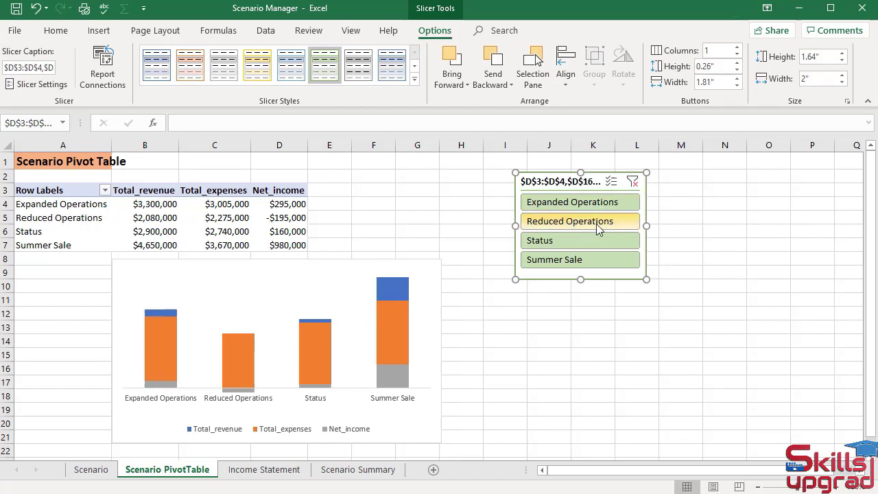
pyautogui.moveTo(280, 190)
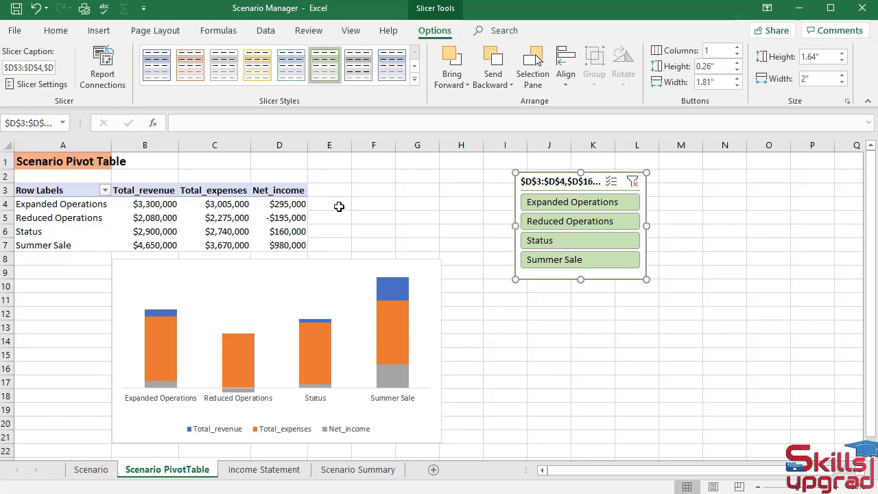
pyautogui.moveTo(287, 203)
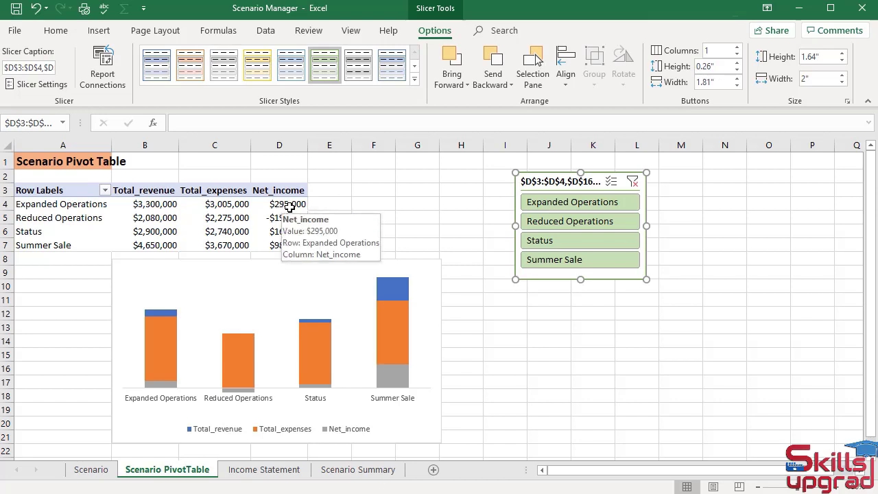
pyautogui.moveTo(333, 235)
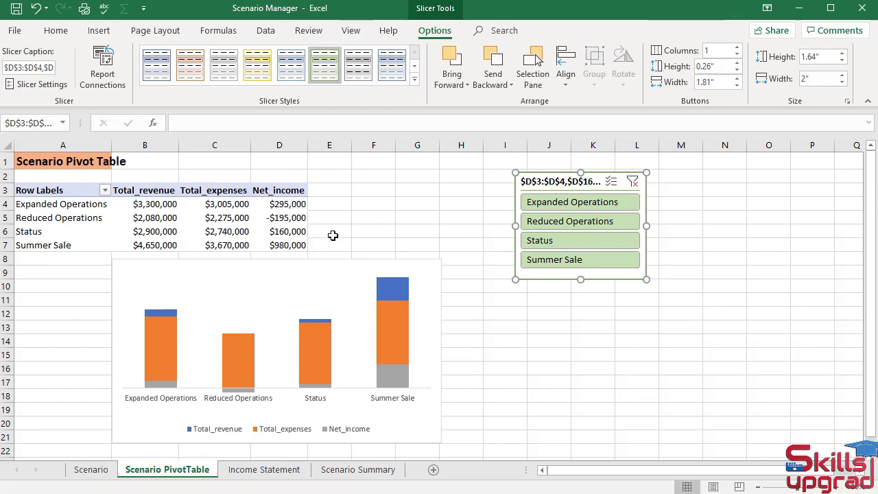
pyautogui.moveTo(327, 246)
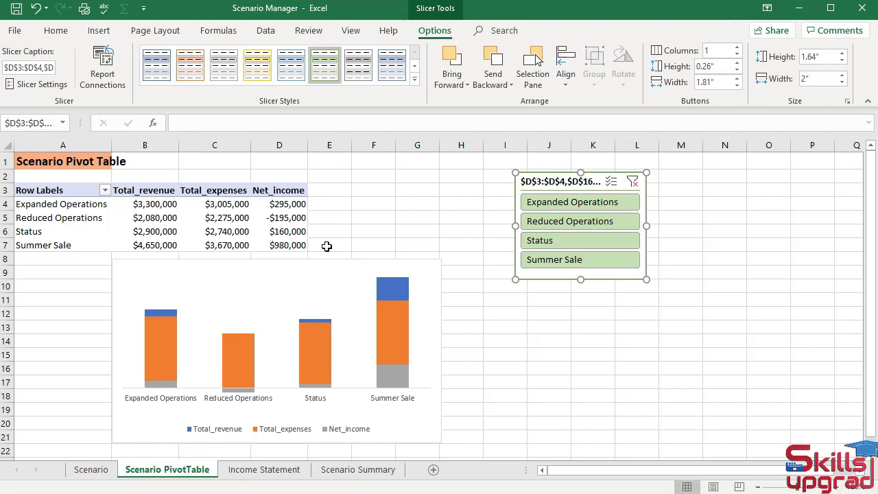